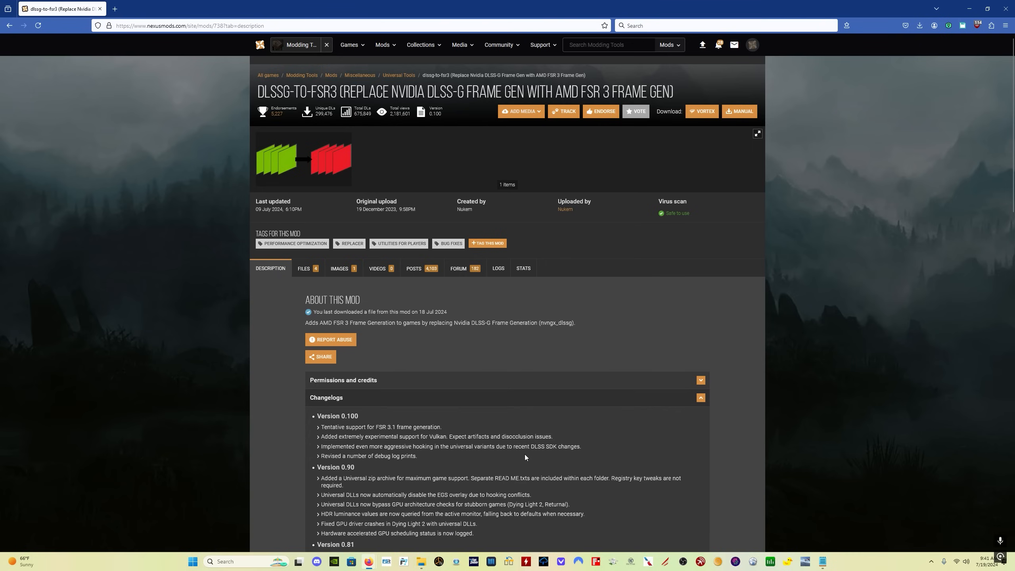
Step: Start a manual download of the main dlssg-to-fsr3-0.100 file from the Files list
{"action": "scroll", "scroll_direction": "down", "scroll_amount": 3}
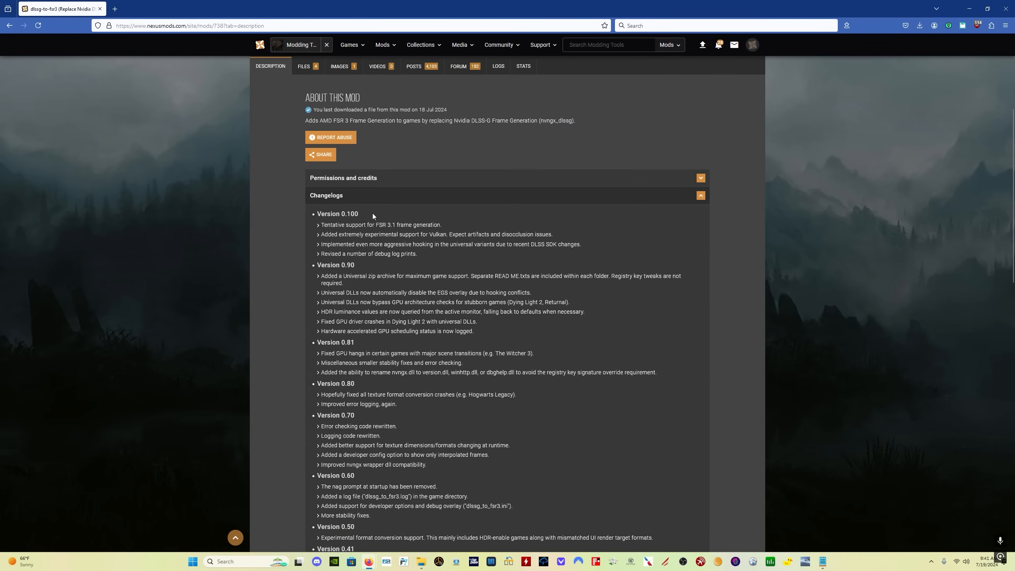
{"action": "mouse_move", "coordinate": [417, 234]}
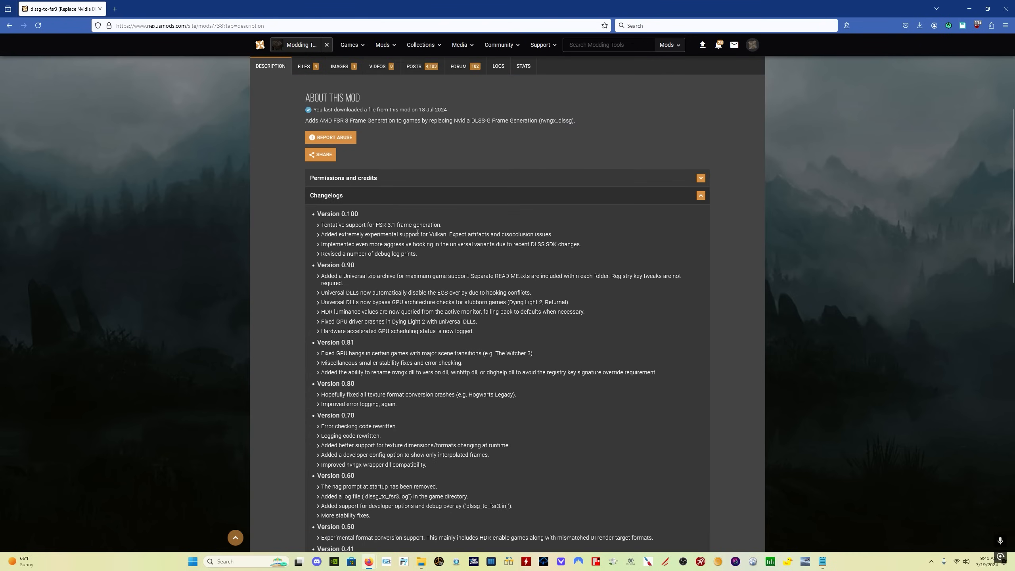
{"action": "mouse_move", "coordinate": [405, 232]}
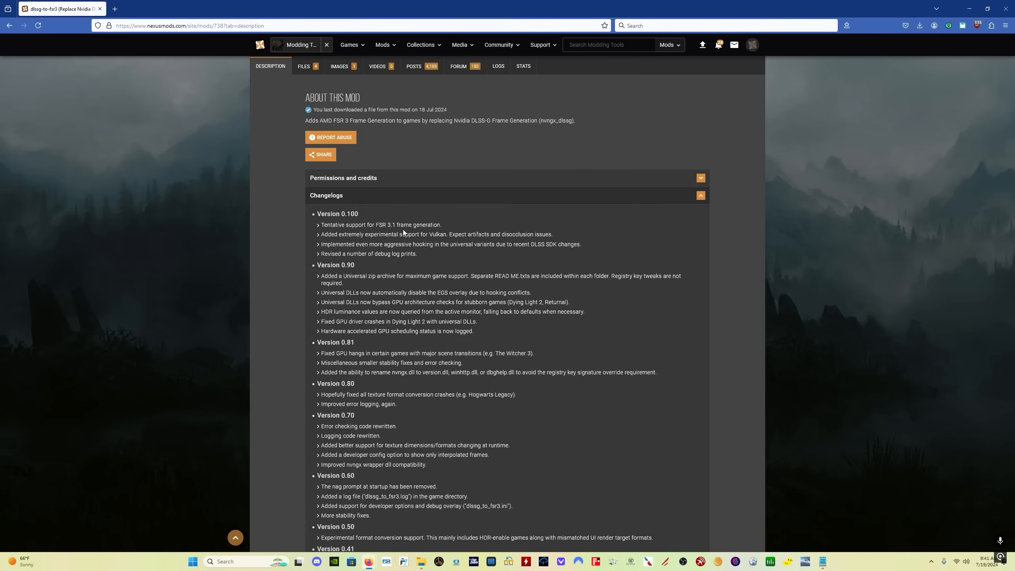
{"action": "mouse_move", "coordinate": [470, 254]}
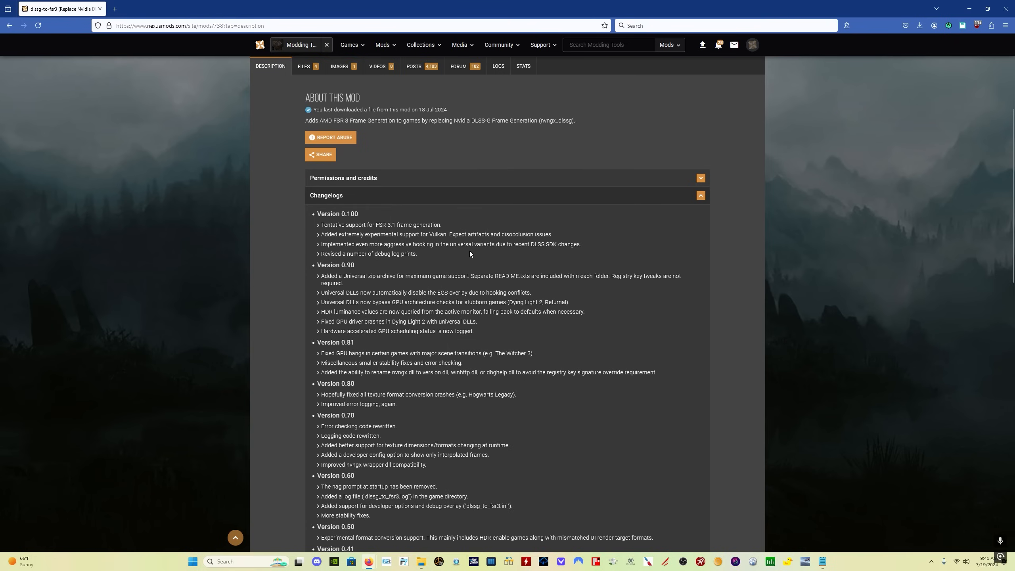
{"action": "mouse_move", "coordinate": [536, 255]}
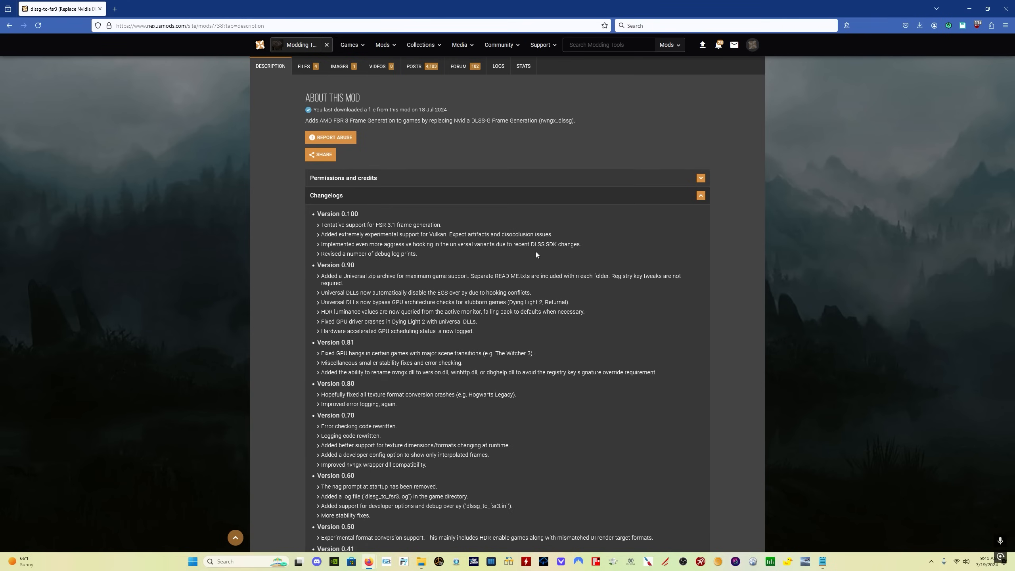
{"action": "scroll", "scroll_direction": "up", "scroll_amount": 3}
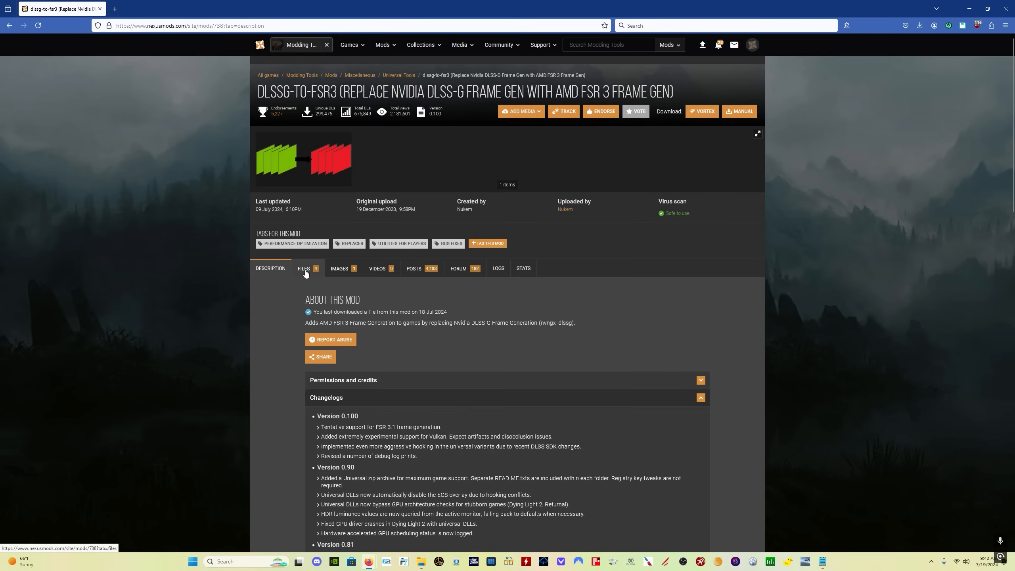
{"action": "left_click", "coordinate": [304, 268]}
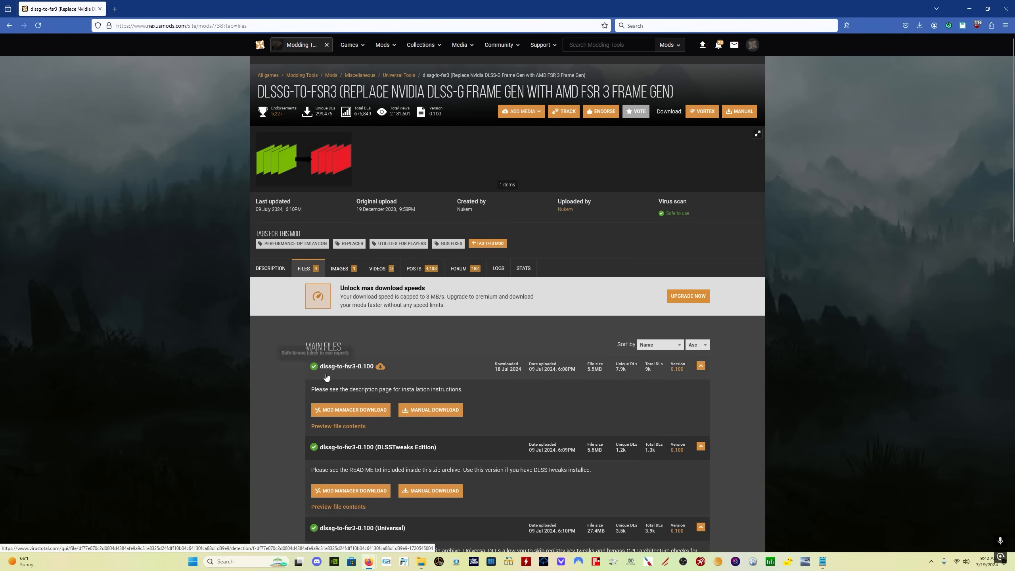
{"action": "mouse_move", "coordinate": [370, 378]}
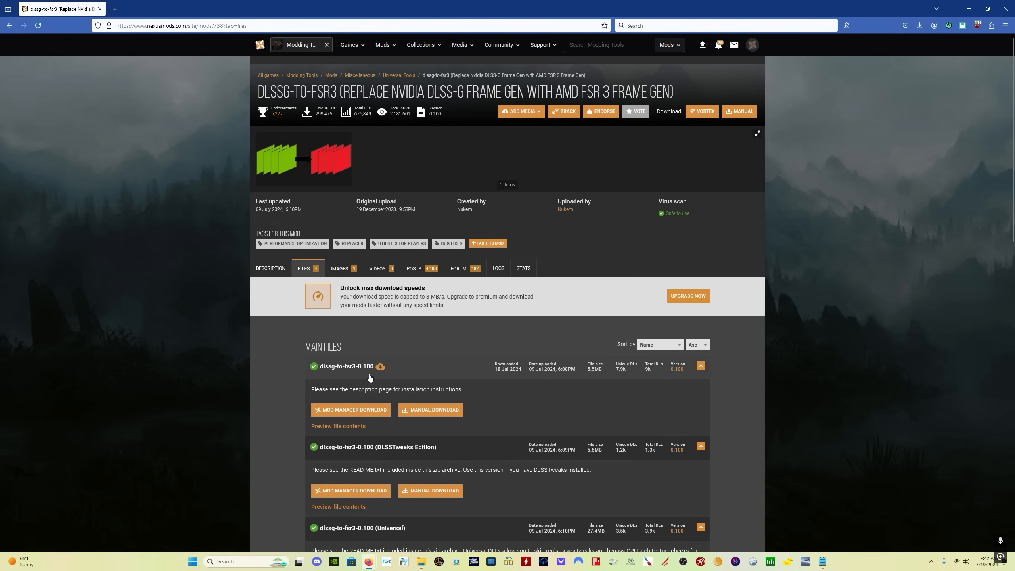
{"action": "left_click", "coordinate": [430, 410]}
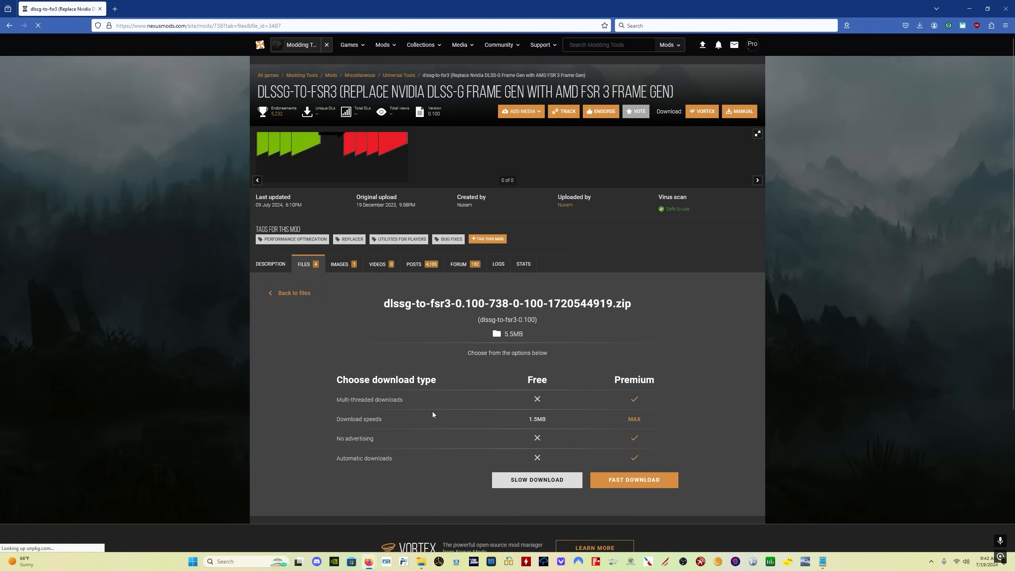
Step: Choose Slow Download and save the zip into the MSFS\Tech\FrameGen folder
{"action": "scroll", "scroll_direction": "down", "scroll_amount": 3}
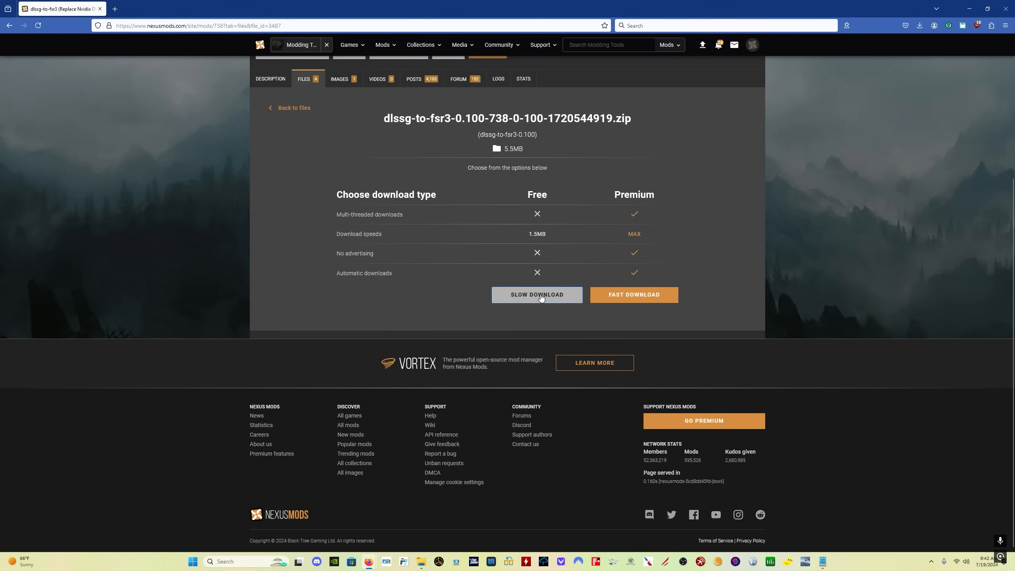
{"action": "left_click", "coordinate": [537, 295]}
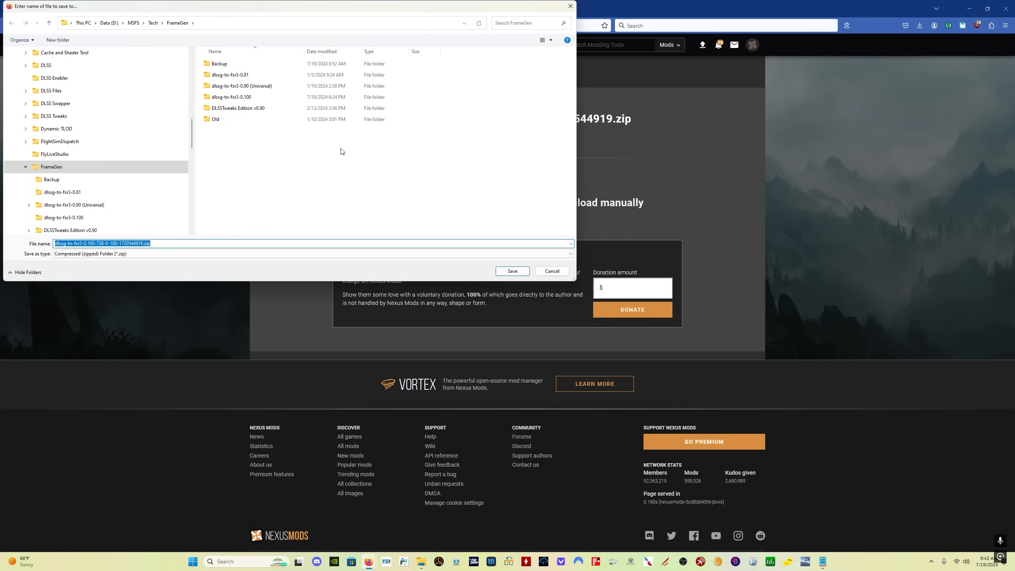
{"action": "left_click", "coordinate": [231, 96]}
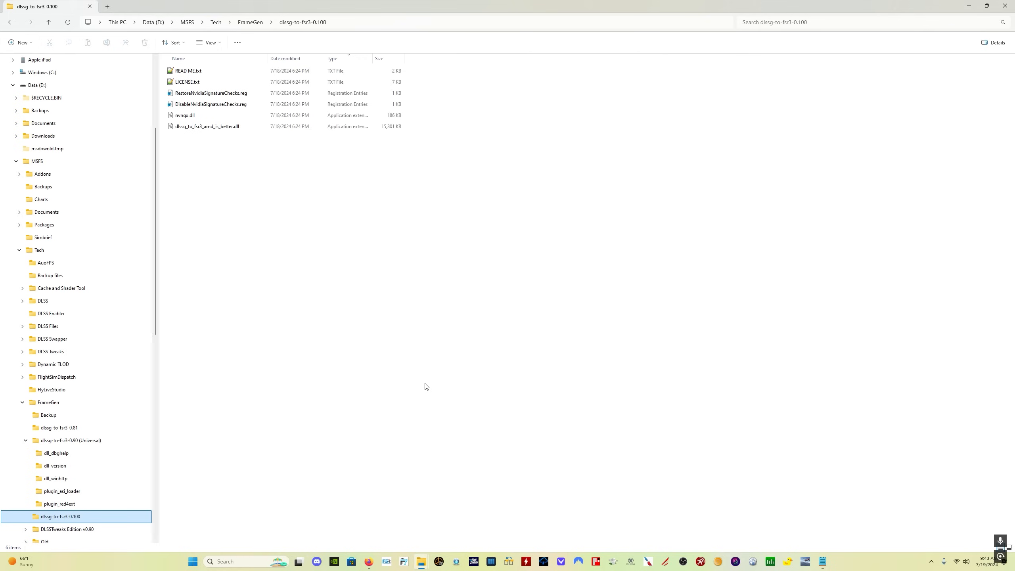
{"action": "mouse_move", "coordinate": [280, 178]}
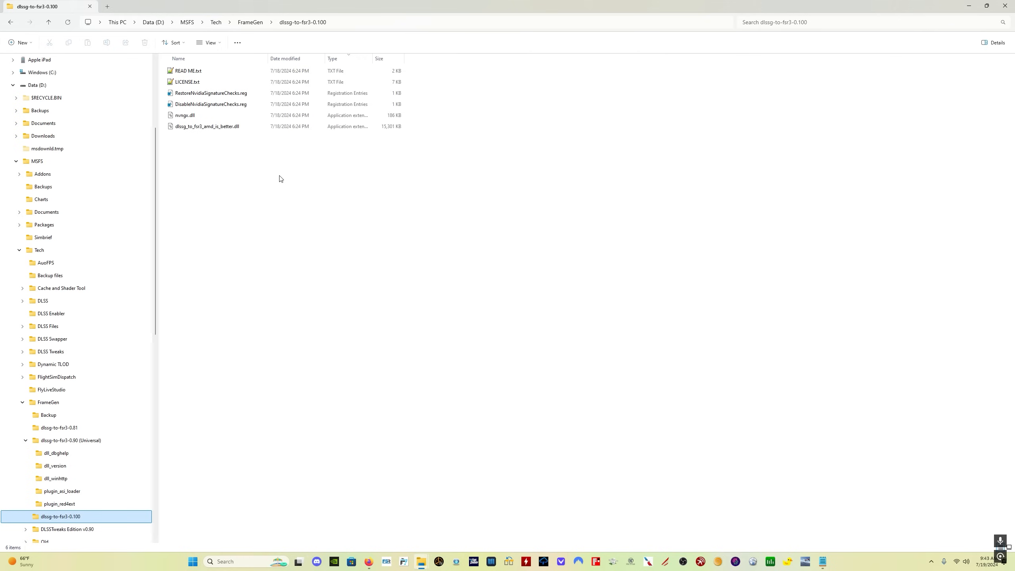
{"action": "mouse_move", "coordinate": [250, 168]}
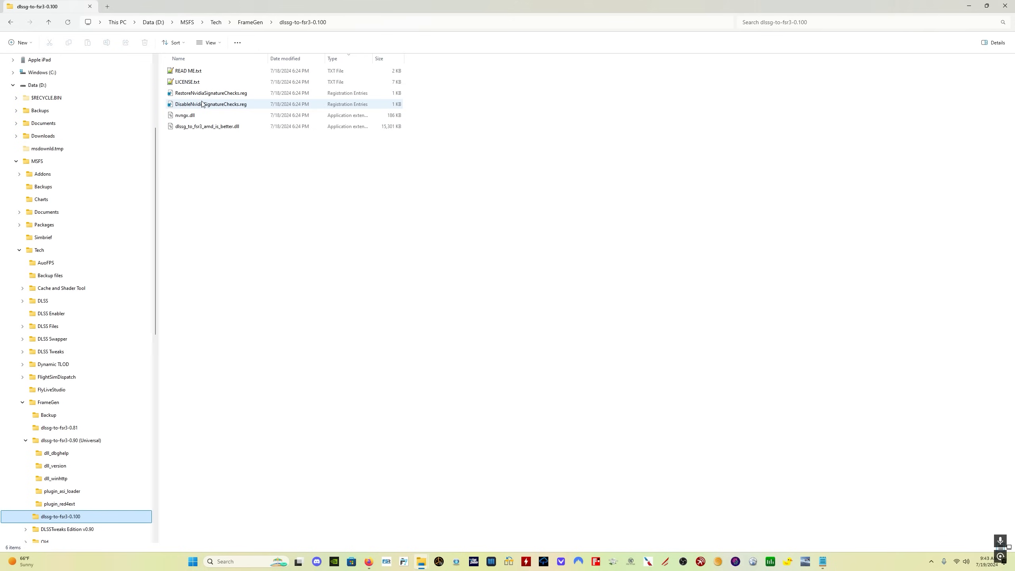
Step: Merge DisableNvidiaSignatureChecks.reg into the registry, confirming the security and Registry Editor prompts
{"action": "right_click", "coordinate": [211, 104]}
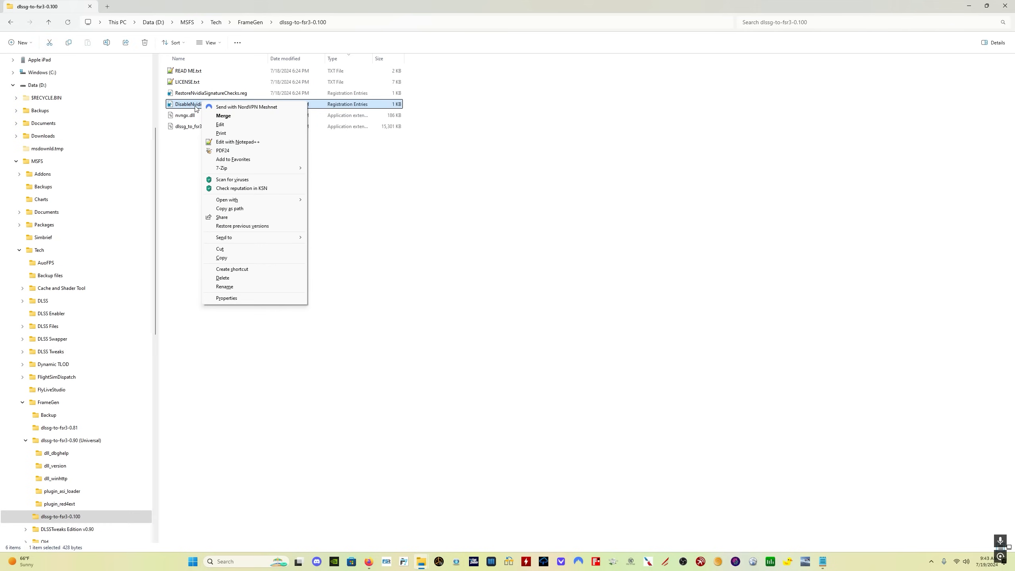
{"action": "mouse_move", "coordinate": [246, 118]}
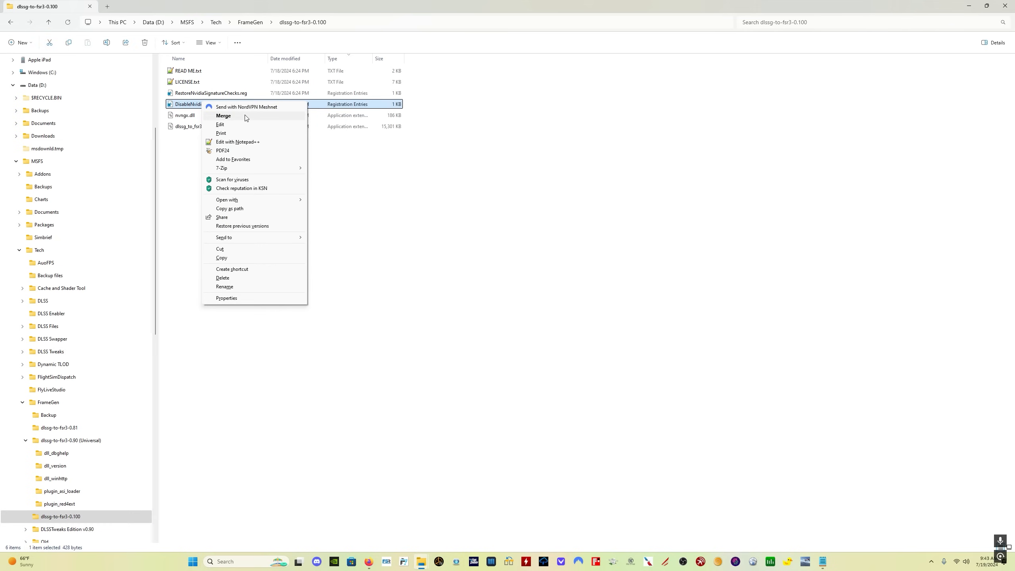
{"action": "left_click", "coordinate": [223, 115]}
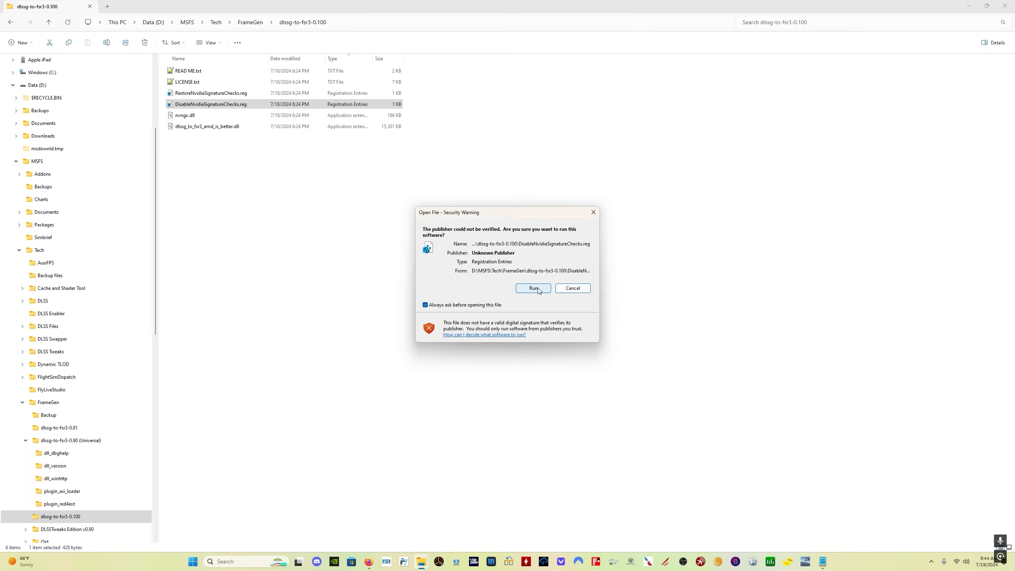
{"action": "left_click", "coordinate": [533, 288]}
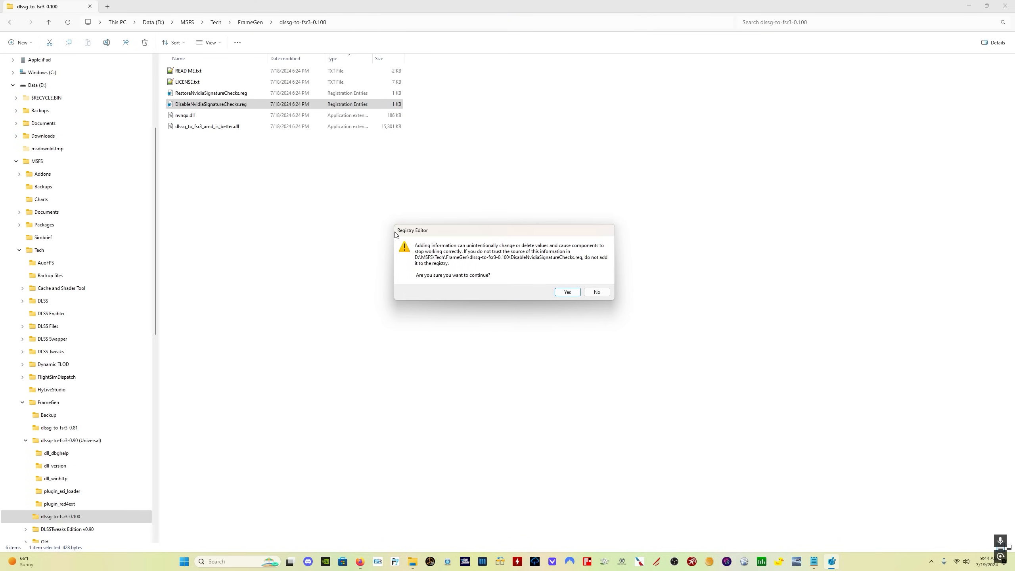
{"action": "mouse_move", "coordinate": [379, 255]}
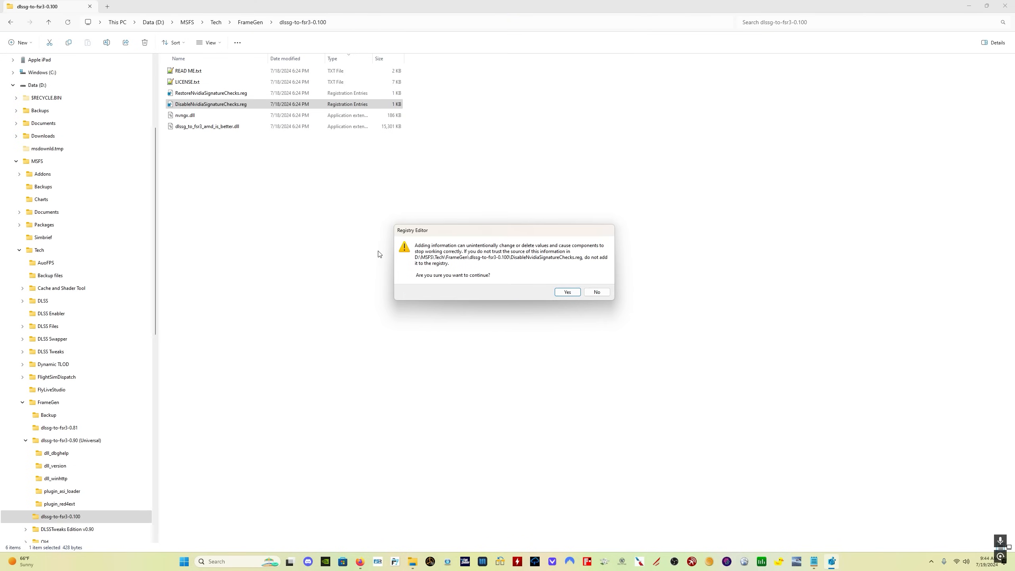
{"action": "mouse_move", "coordinate": [497, 253]}
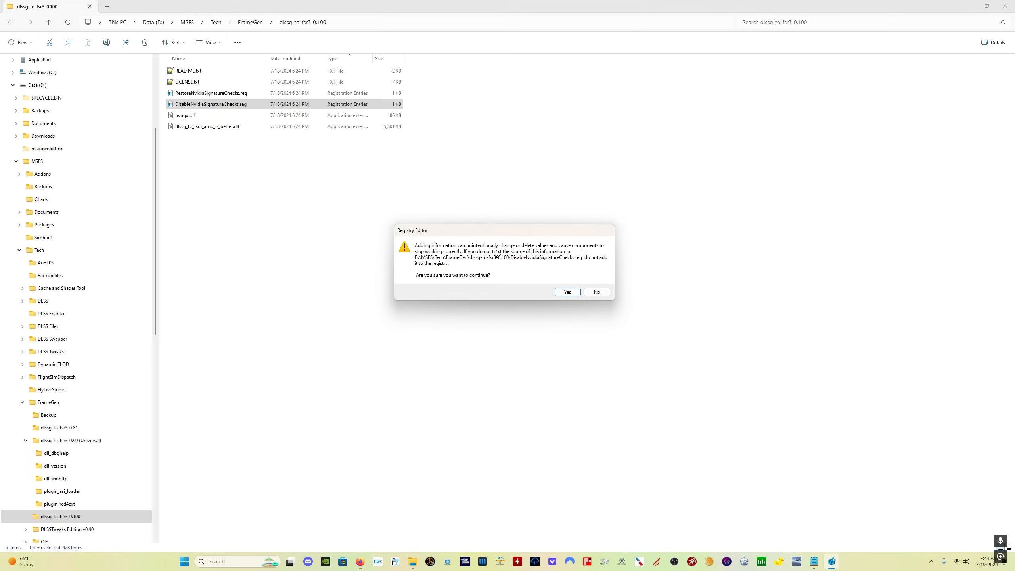
{"action": "mouse_move", "coordinate": [520, 257]}
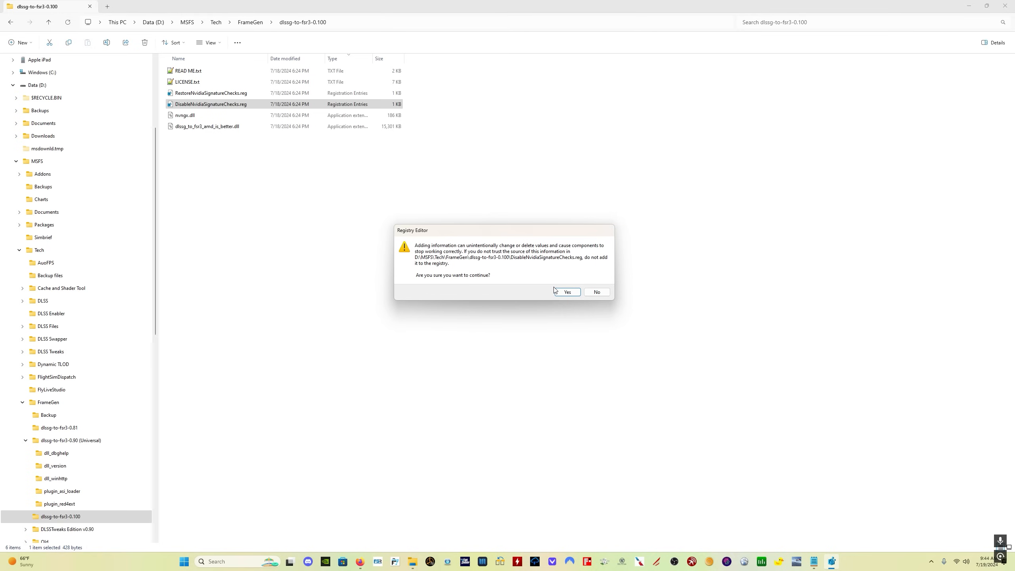
{"action": "mouse_move", "coordinate": [439, 287]}
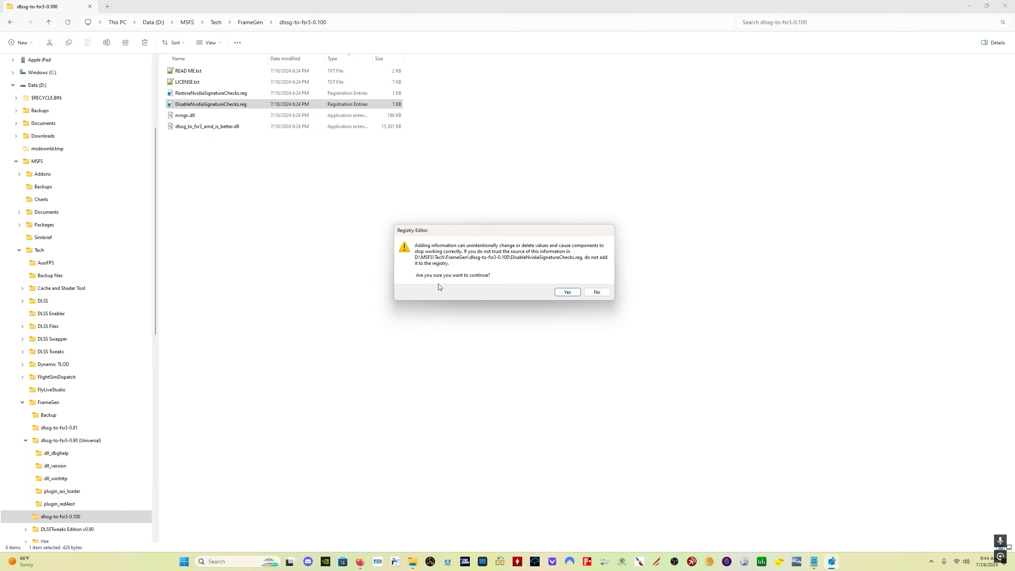
{"action": "left_click", "coordinate": [596, 292]}
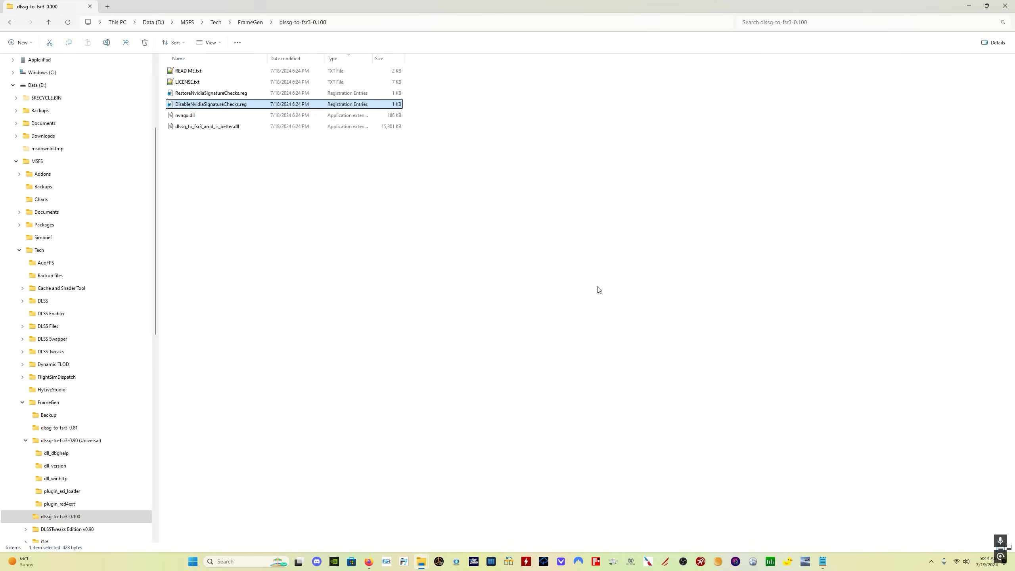
{"action": "mouse_move", "coordinate": [242, 143]}
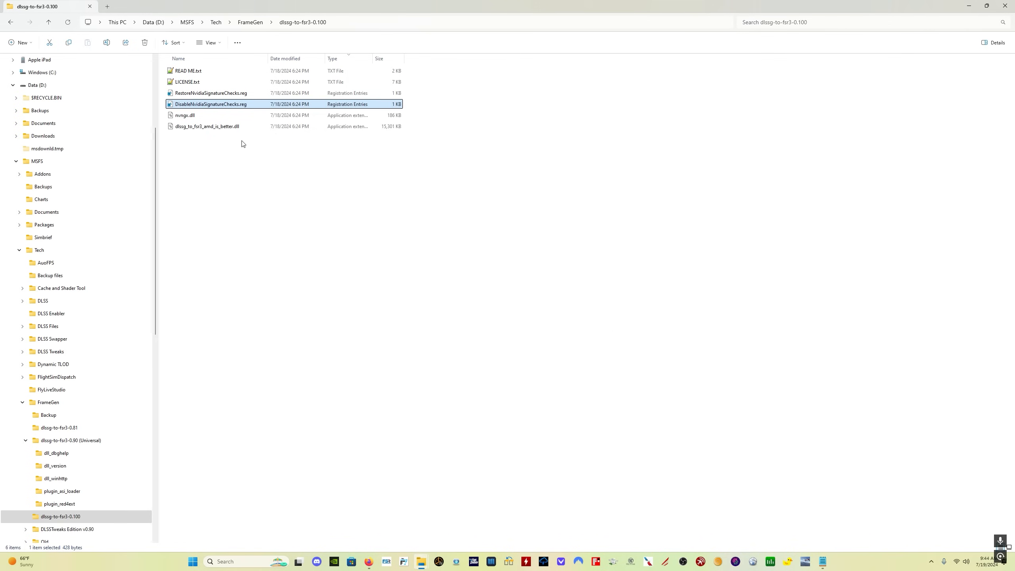
Step: Select nvngx.dll and dlssg_to_fsr3_amd_is_better.dll together in the 0.100 folder
{"action": "left_click", "coordinate": [213, 115]}
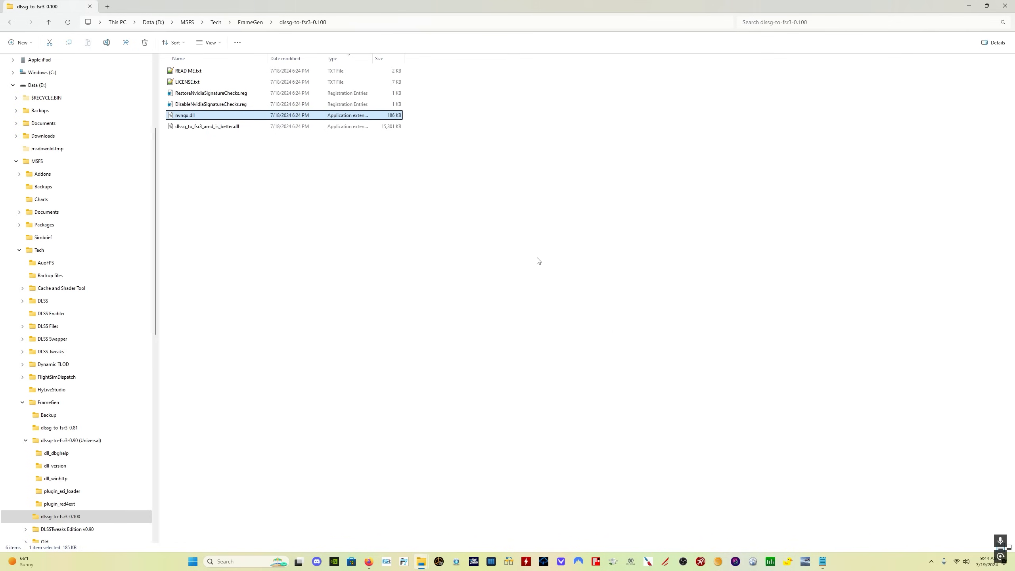
{"action": "left_click", "coordinate": [206, 126]}
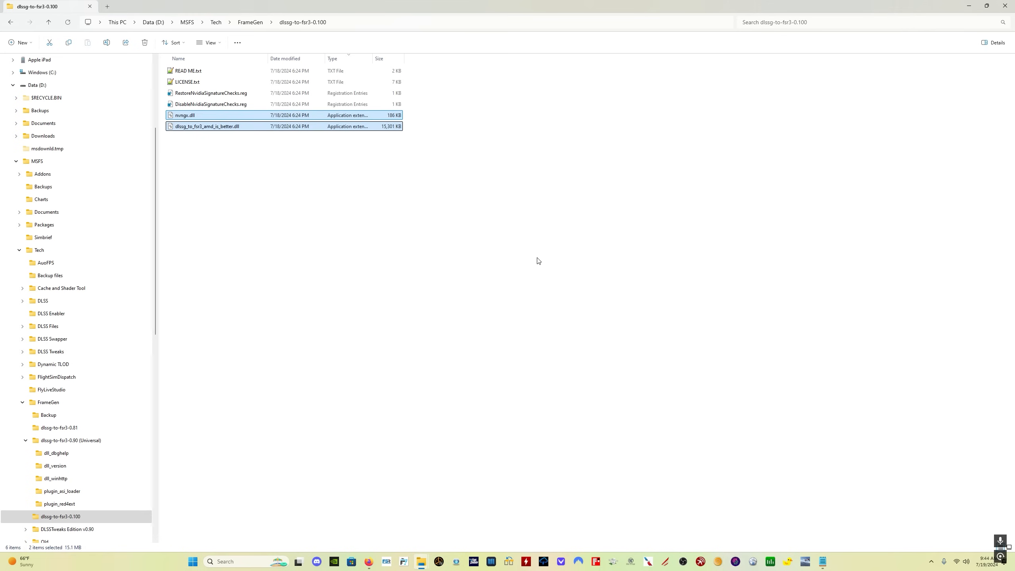
{"action": "mouse_move", "coordinate": [206, 126]}
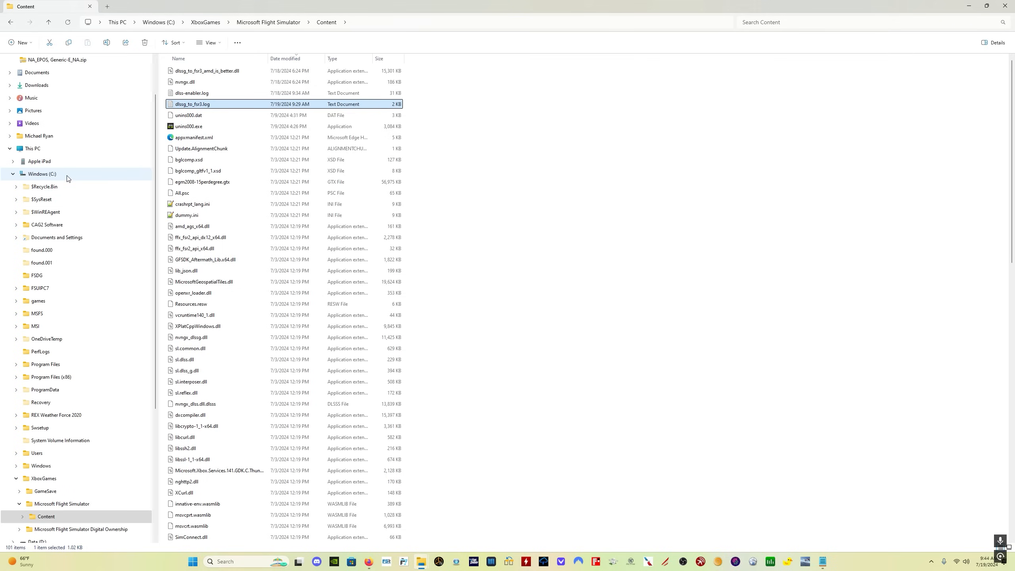
{"action": "left_click", "coordinate": [42, 173]}
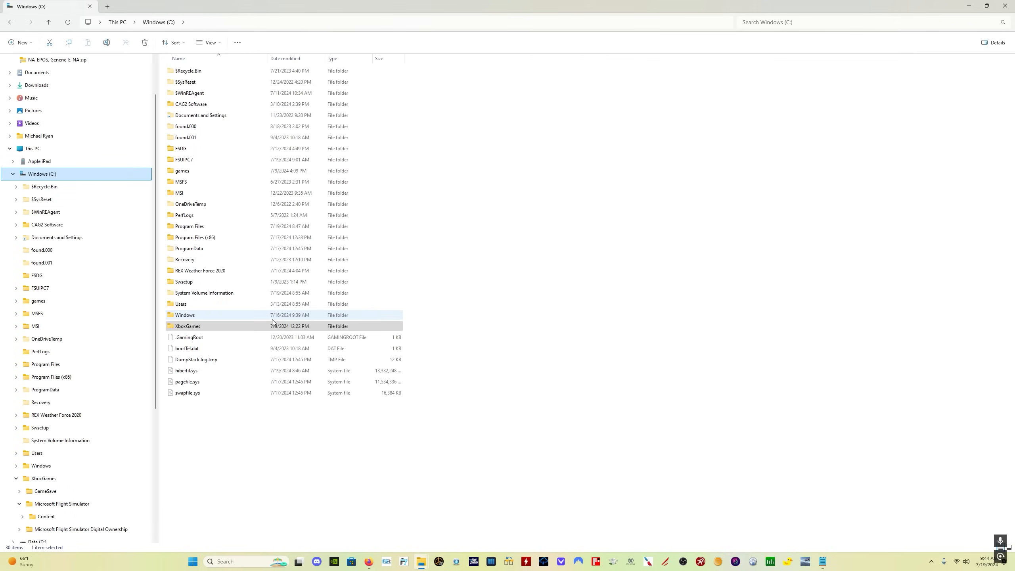
{"action": "double_click", "coordinate": [187, 326]}
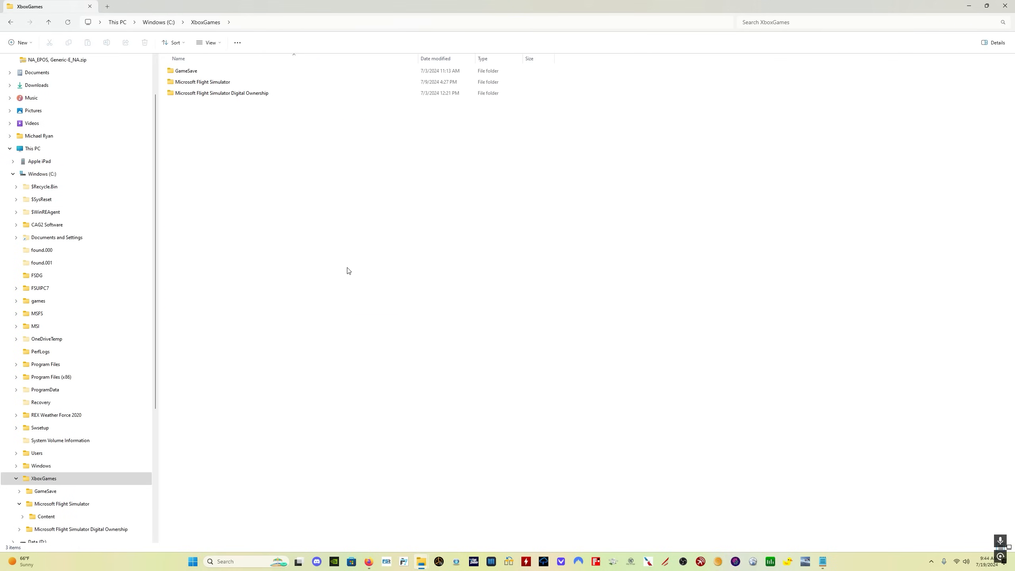
{"action": "double_click", "coordinate": [202, 81]}
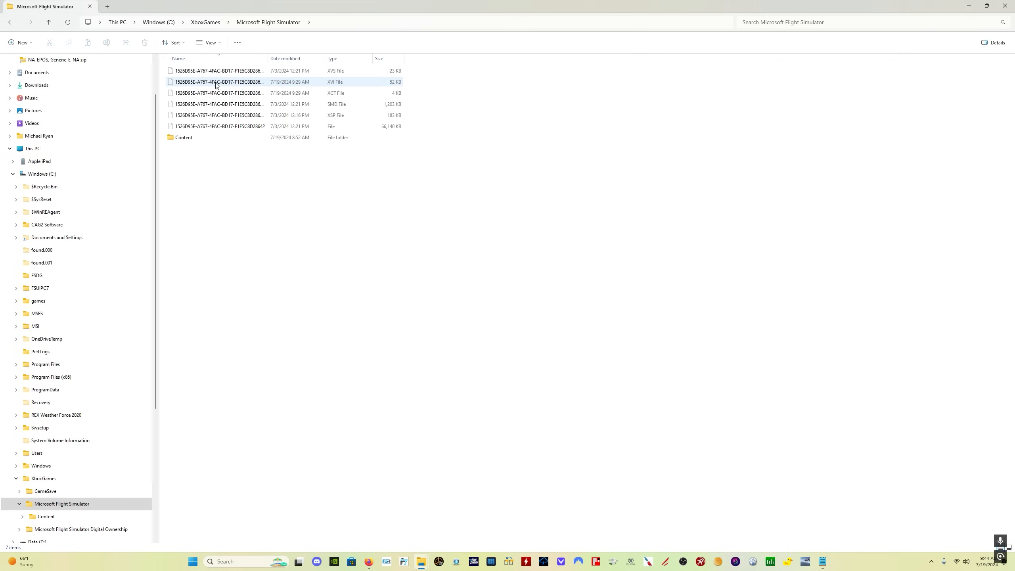
{"action": "double_click", "coordinate": [184, 137]}
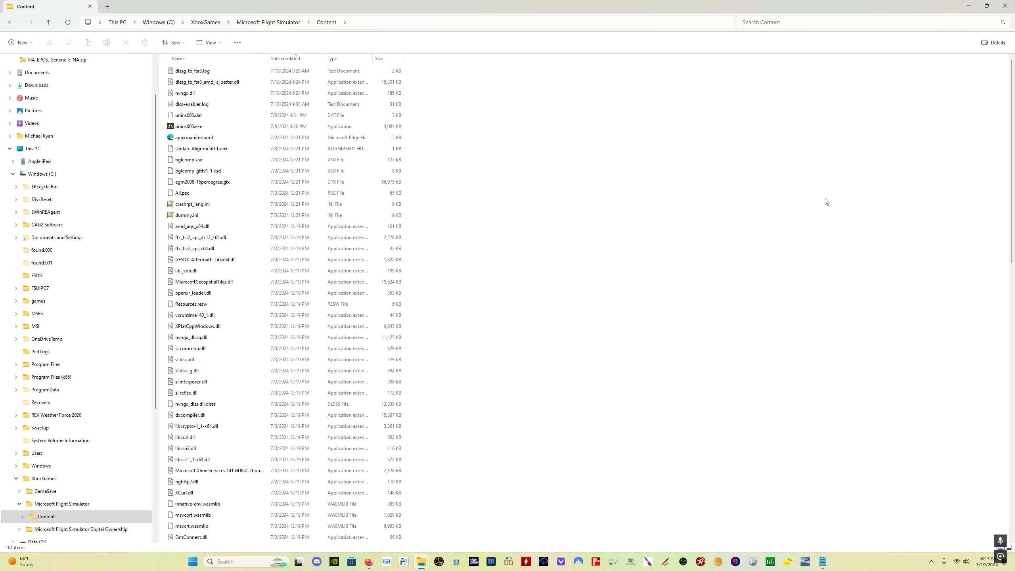
{"action": "mouse_move", "coordinate": [753, 219]}
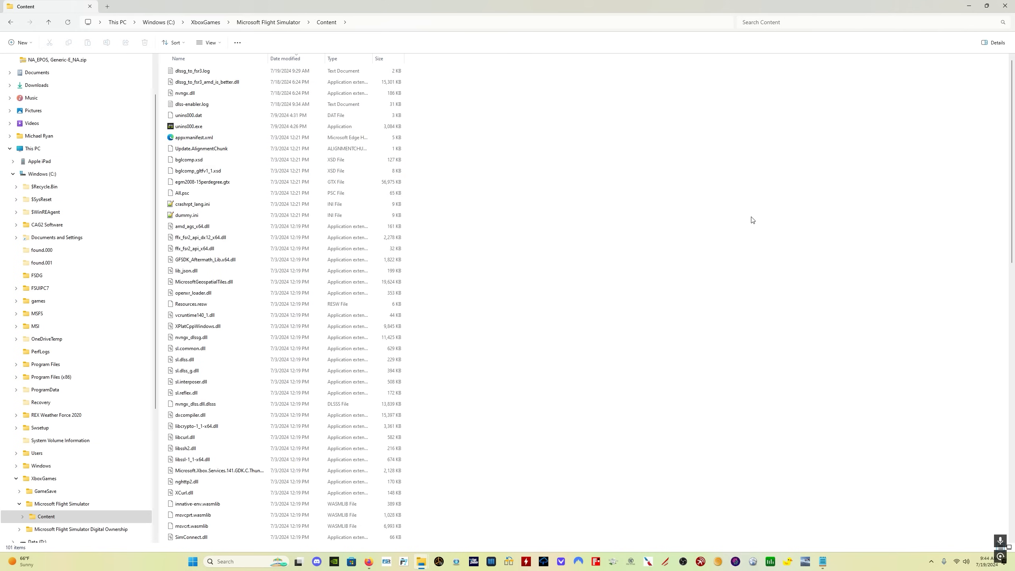
{"action": "mouse_move", "coordinate": [595, 275]}
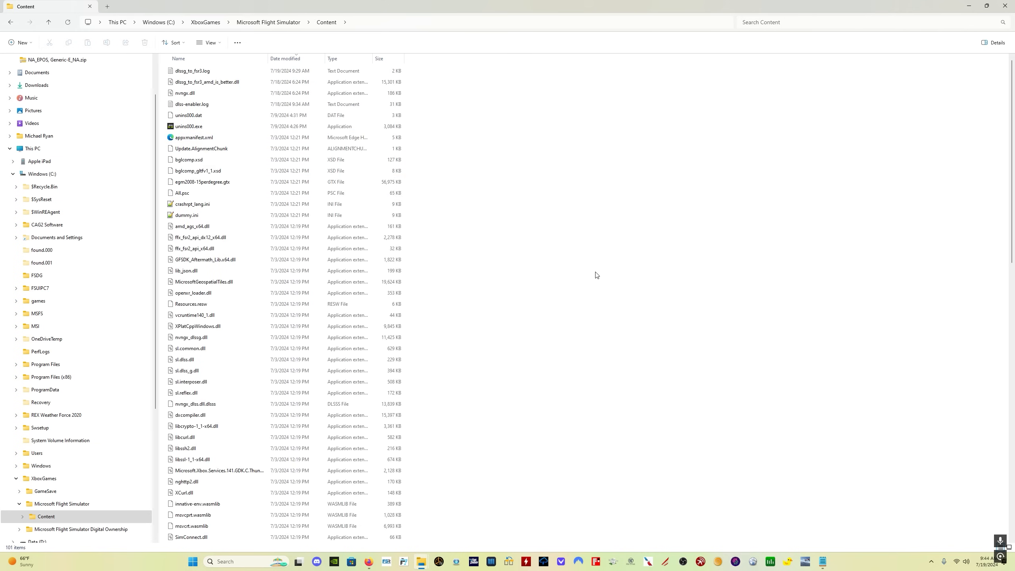
{"action": "mouse_move", "coordinate": [557, 87]}
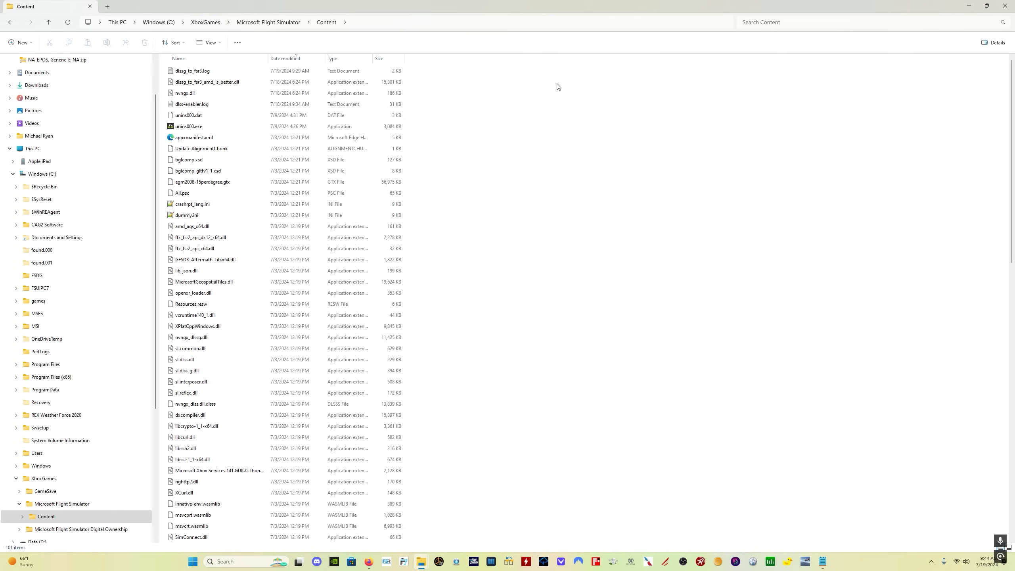
{"action": "mouse_move", "coordinate": [713, 184]}
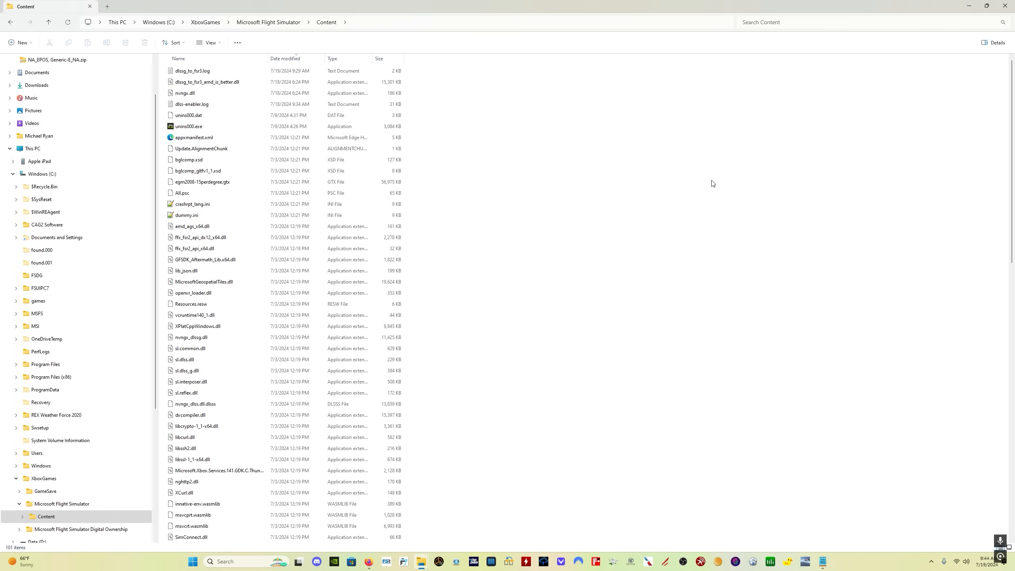
{"action": "mouse_move", "coordinate": [920, 270]}
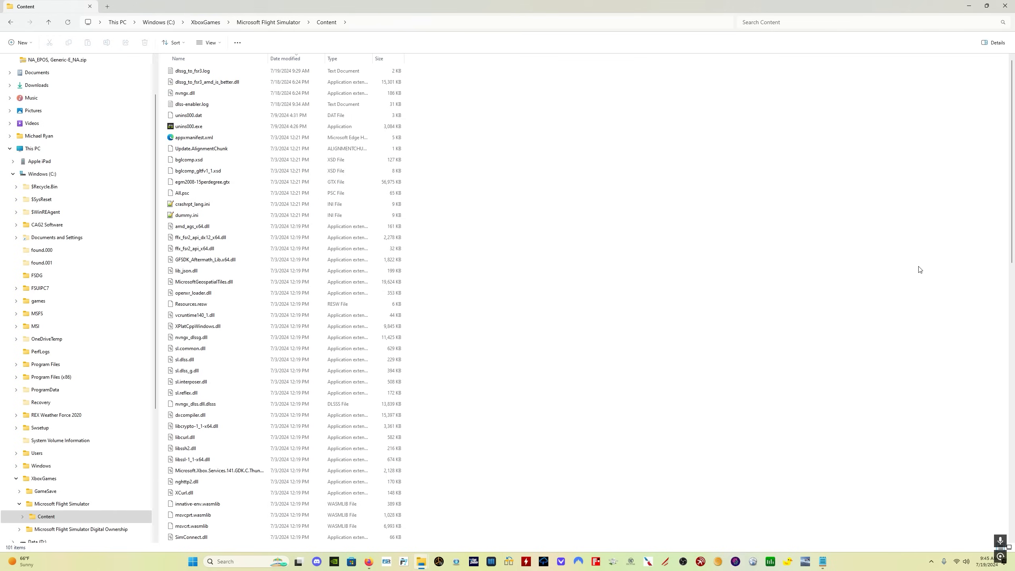
Step: View dlssg_to_fsr3.log in Notepad, checking the v0.100 loaded and feature-success lines
{"action": "double_click", "coordinate": [192, 70]}
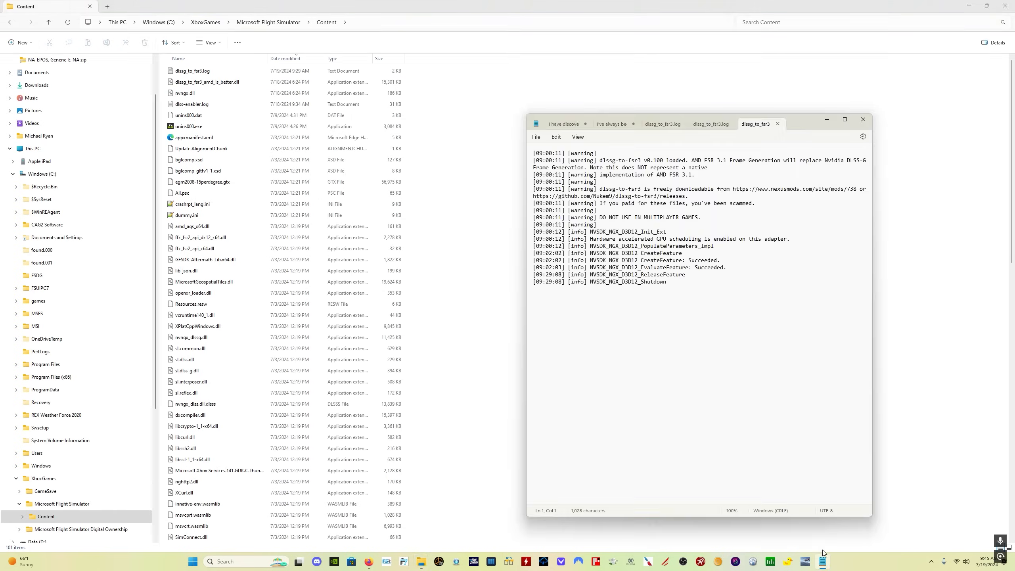
{"action": "left_click", "coordinate": [194, 138]}
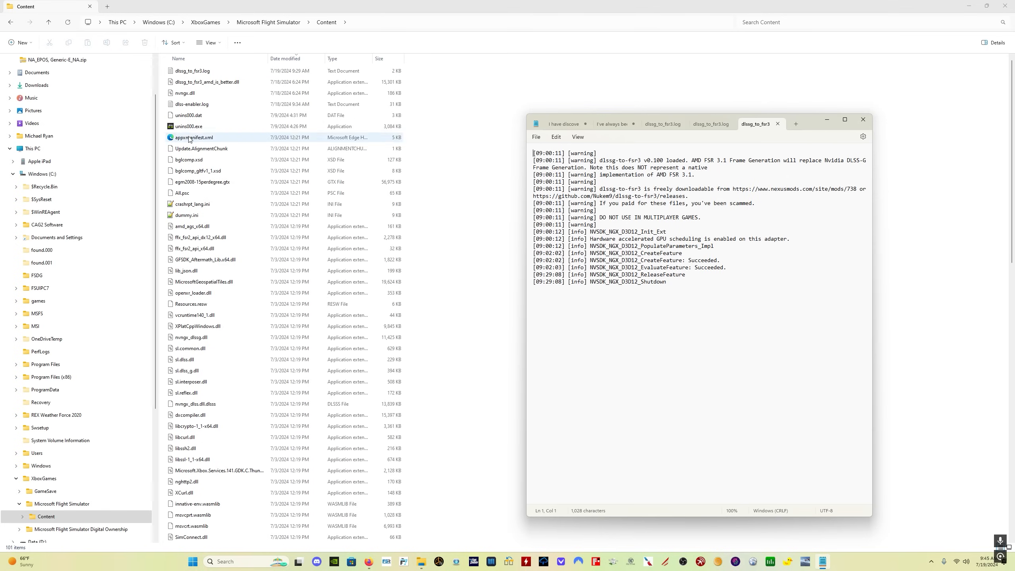
{"action": "left_click", "coordinate": [192, 71]}
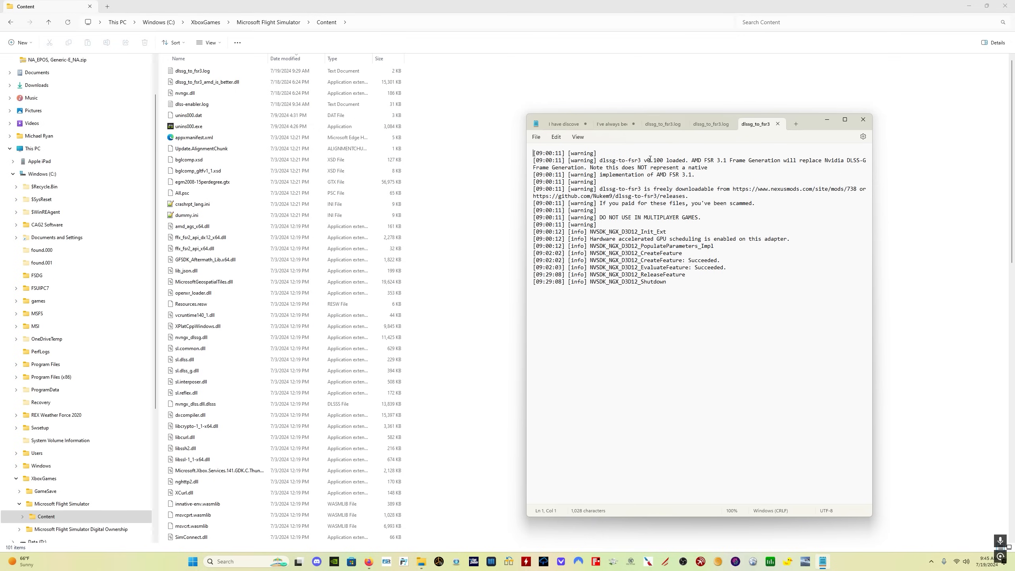
{"action": "mouse_move", "coordinate": [678, 158]}
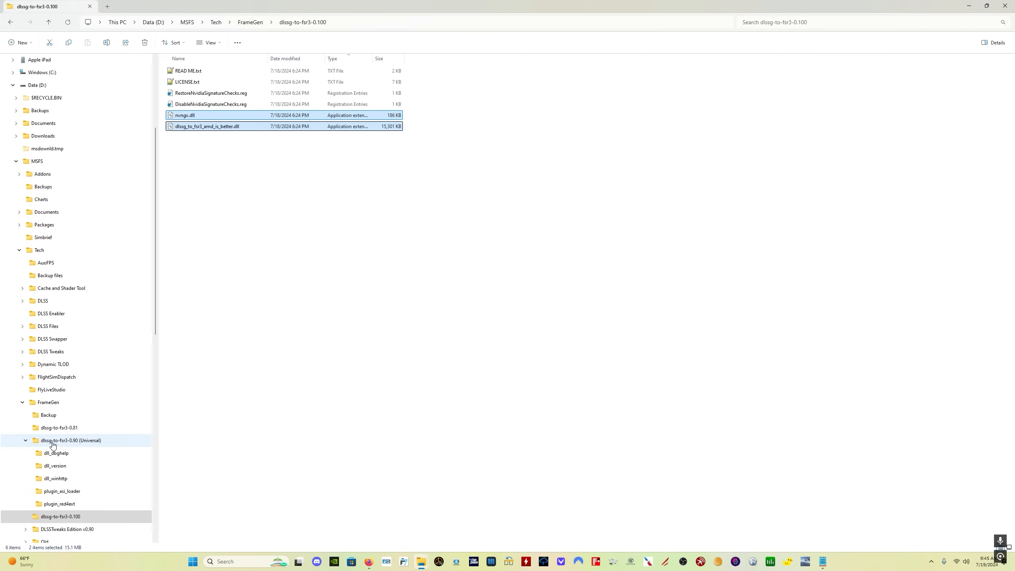
Step: Browse the 0.90 (Universal) dll_version folder and compare it with the Flight Simulator Content folder
{"action": "left_click", "coordinate": [71, 440]}
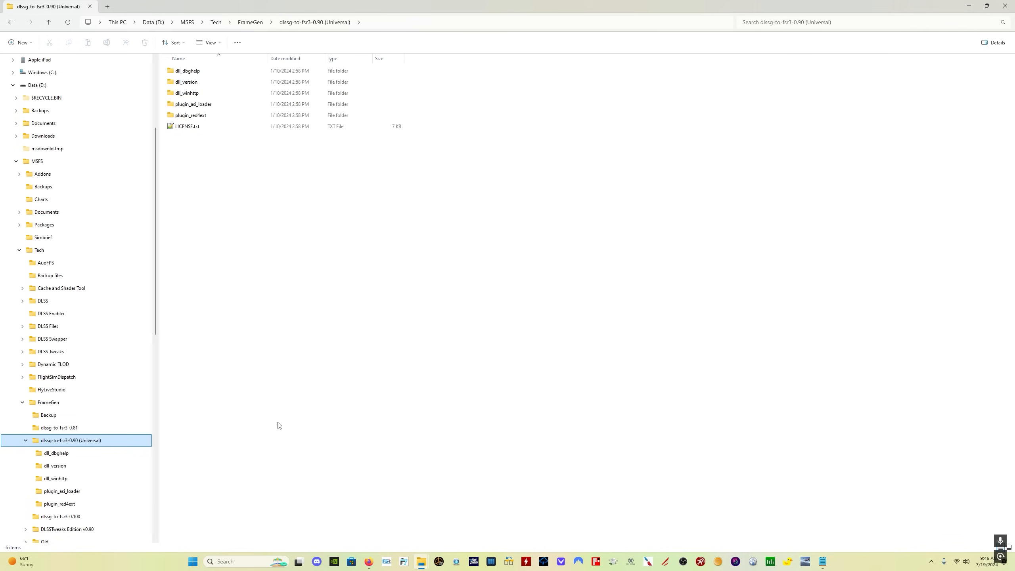
{"action": "mouse_move", "coordinate": [54, 466]}
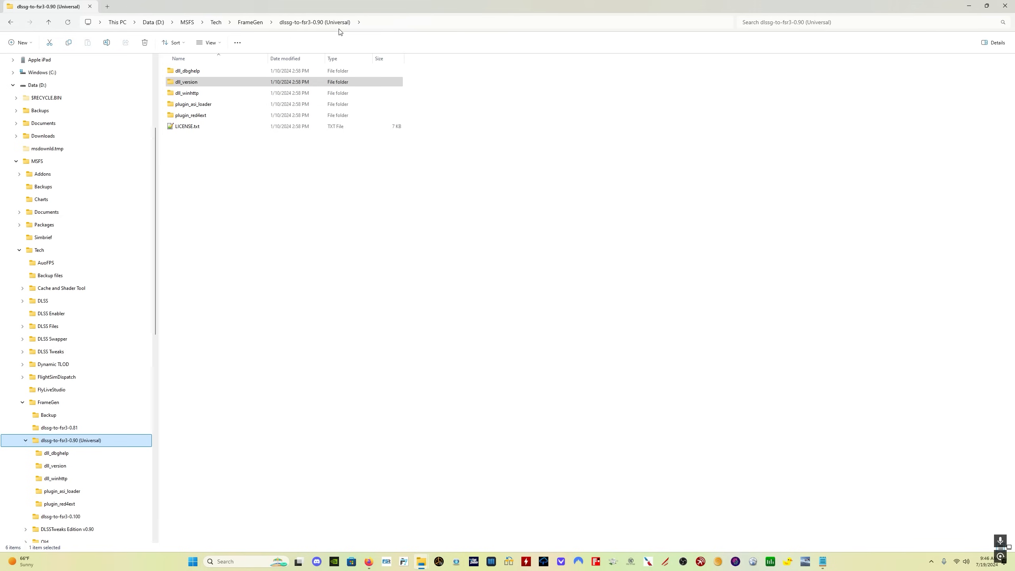
{"action": "double_click", "coordinate": [186, 82]}
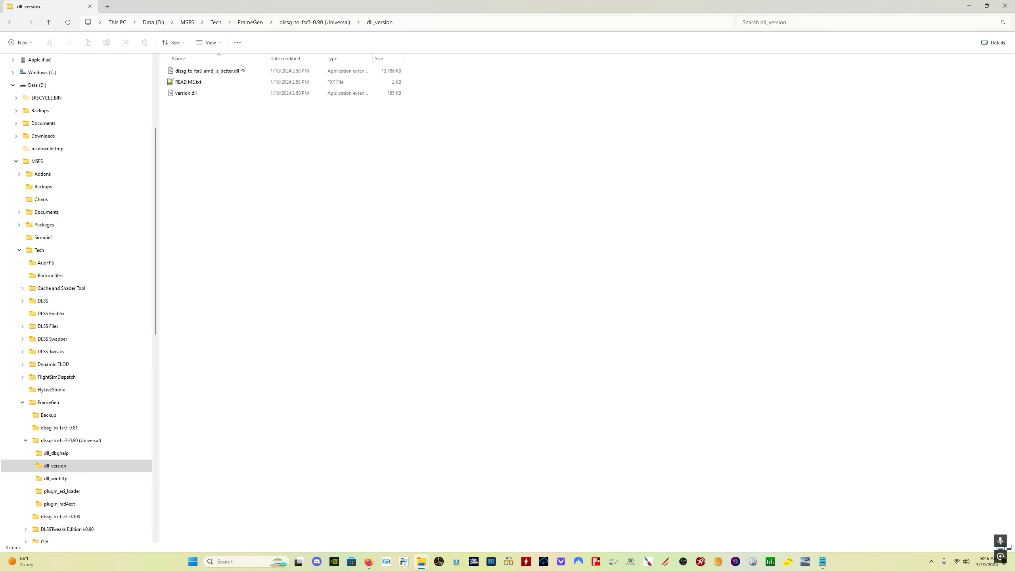
{"action": "left_click", "coordinate": [46, 517]}
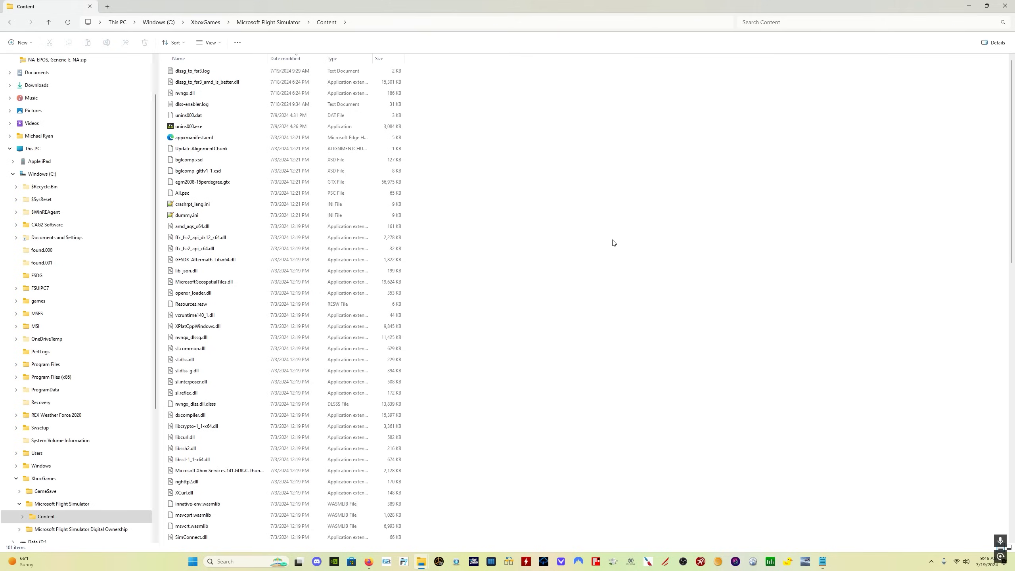
{"action": "mouse_move", "coordinate": [348, 31]}
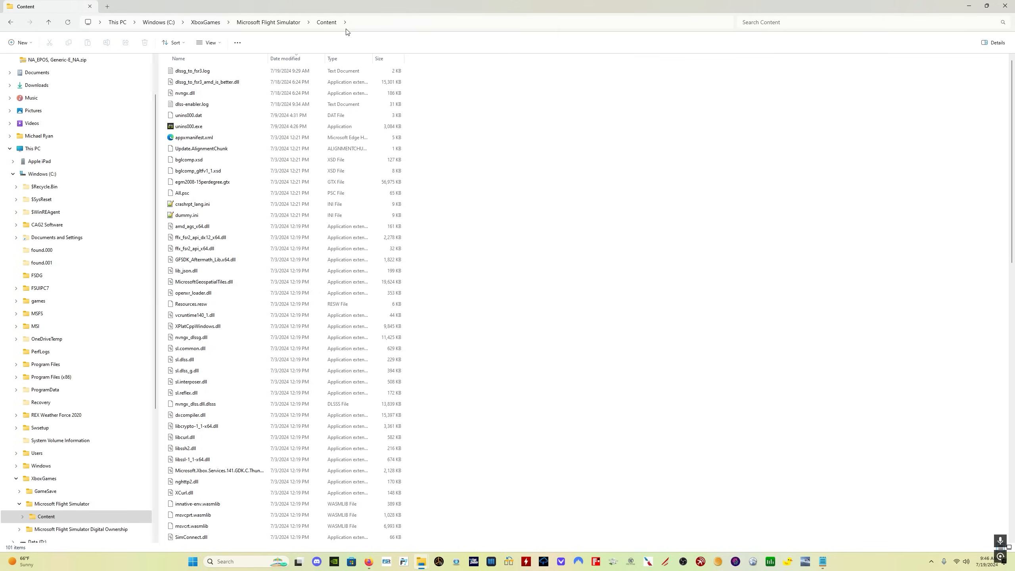
{"action": "left_click", "coordinate": [55, 466]}
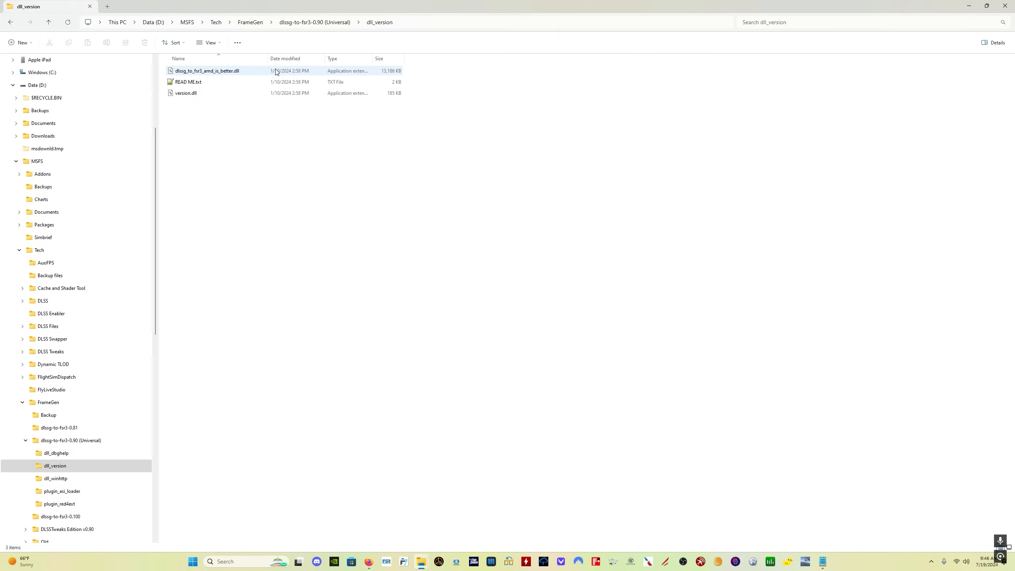
Step: Reorder the dll_version file list and select version.dll
{"action": "left_click", "coordinate": [333, 57]}
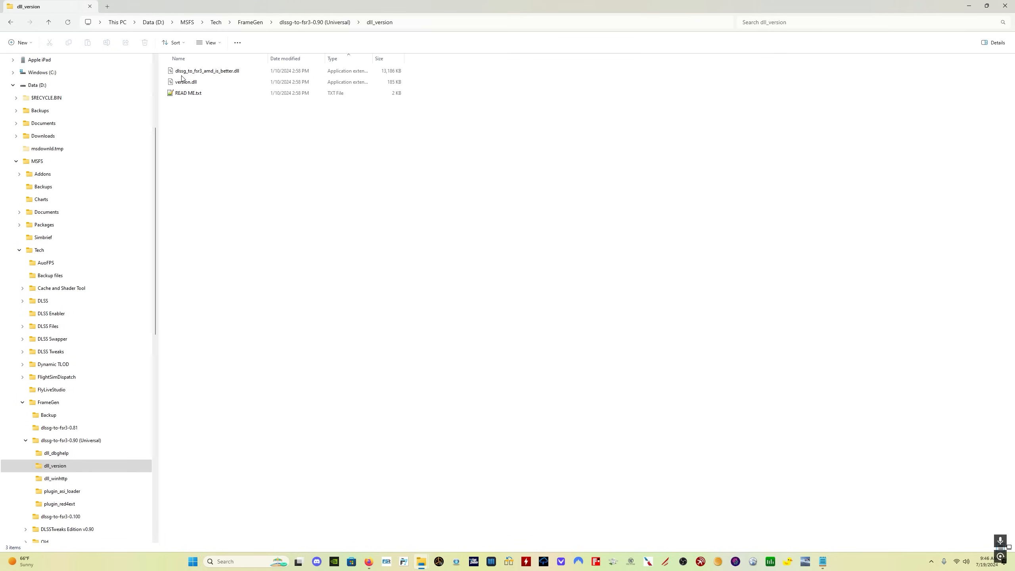
{"action": "mouse_move", "coordinate": [207, 70]}
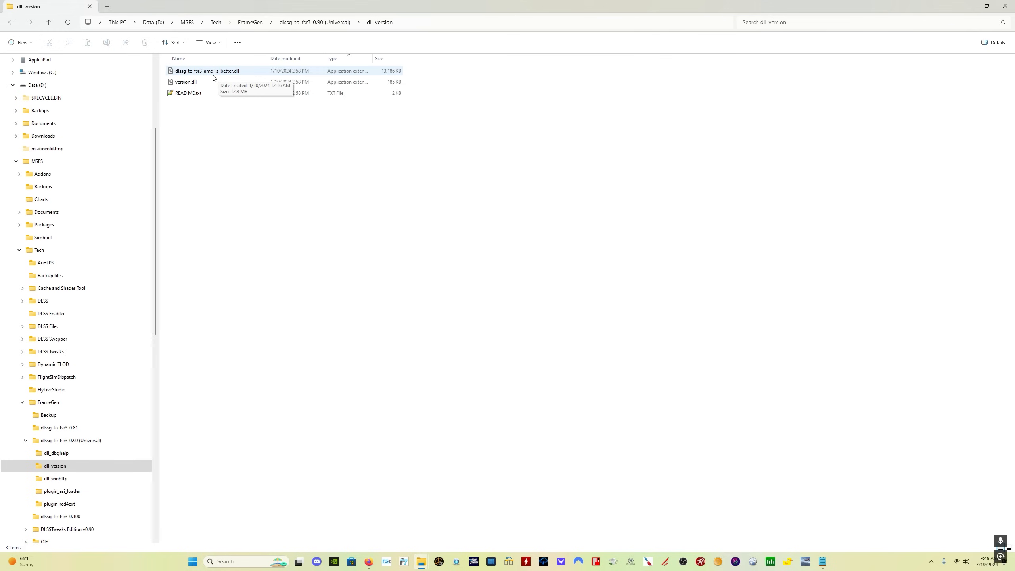
{"action": "left_click", "coordinate": [186, 82]}
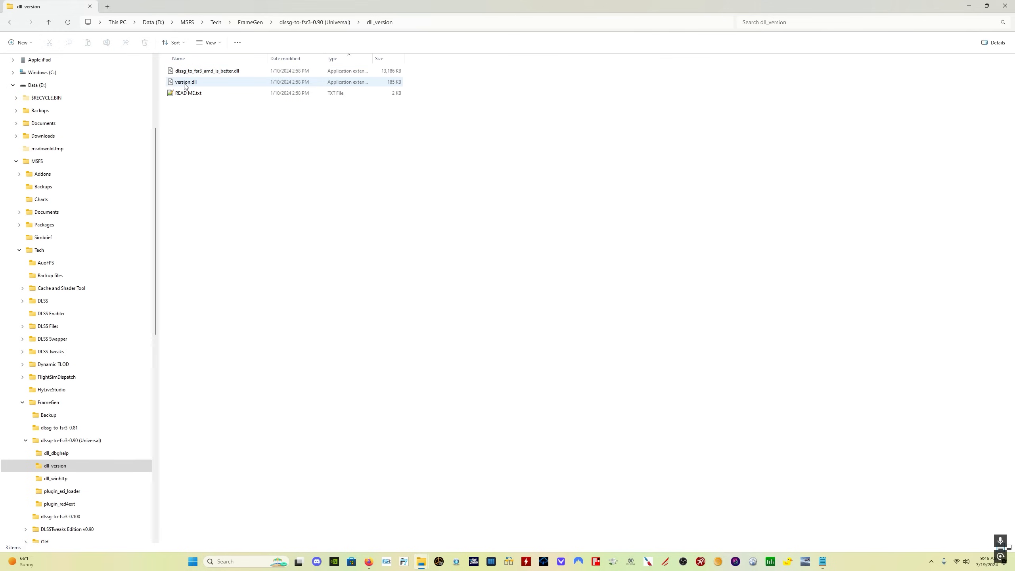
{"action": "left_click", "coordinate": [341, 139]}
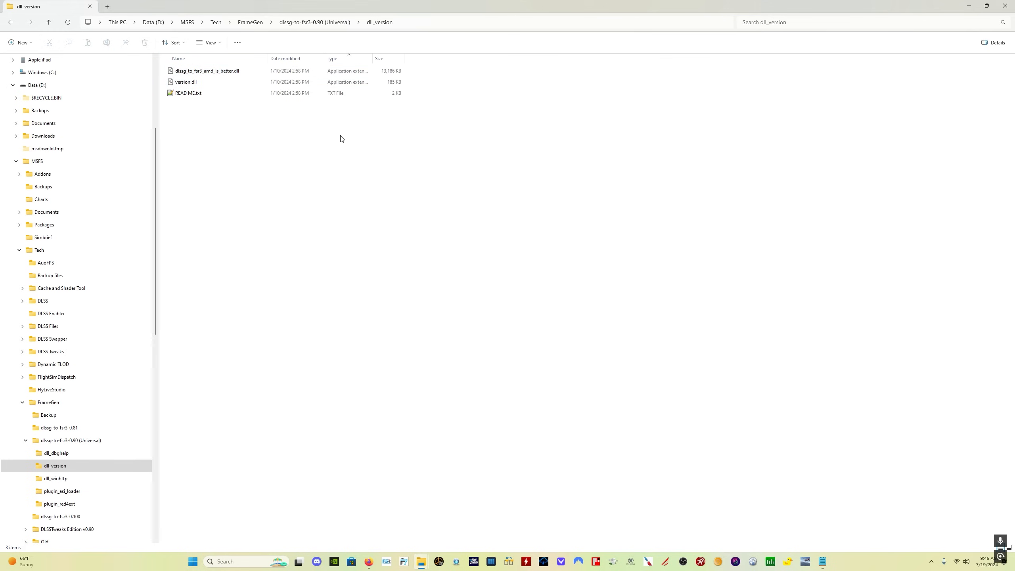
{"action": "mouse_move", "coordinate": [430, 83]}
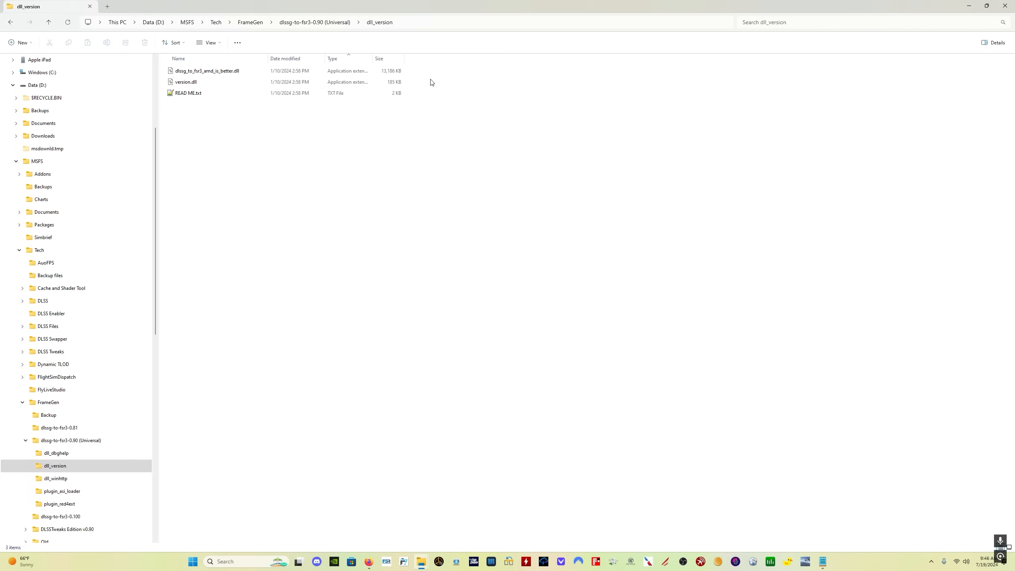
{"action": "mouse_move", "coordinate": [374, 247]}
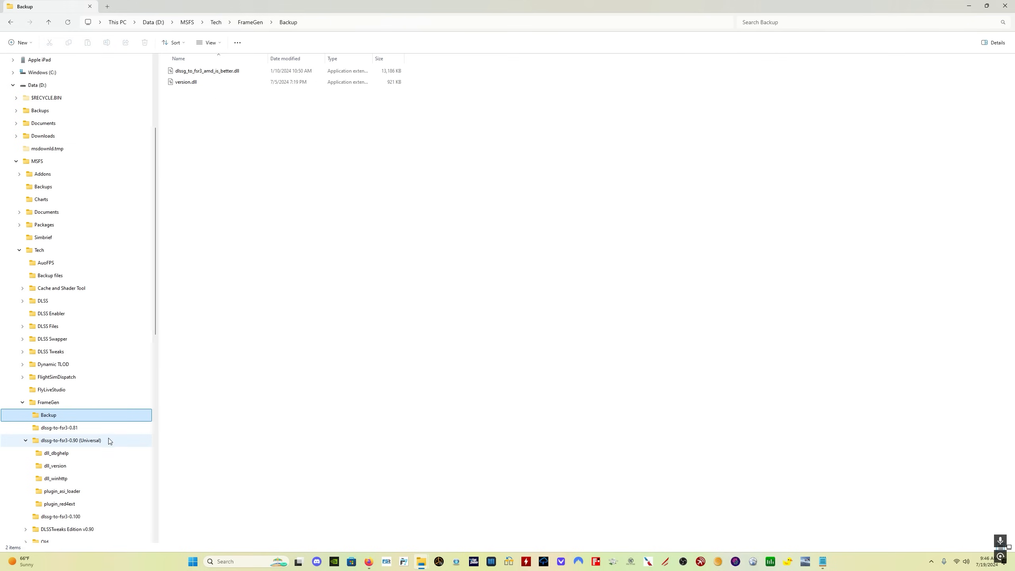
{"action": "mouse_move", "coordinate": [91, 469]}
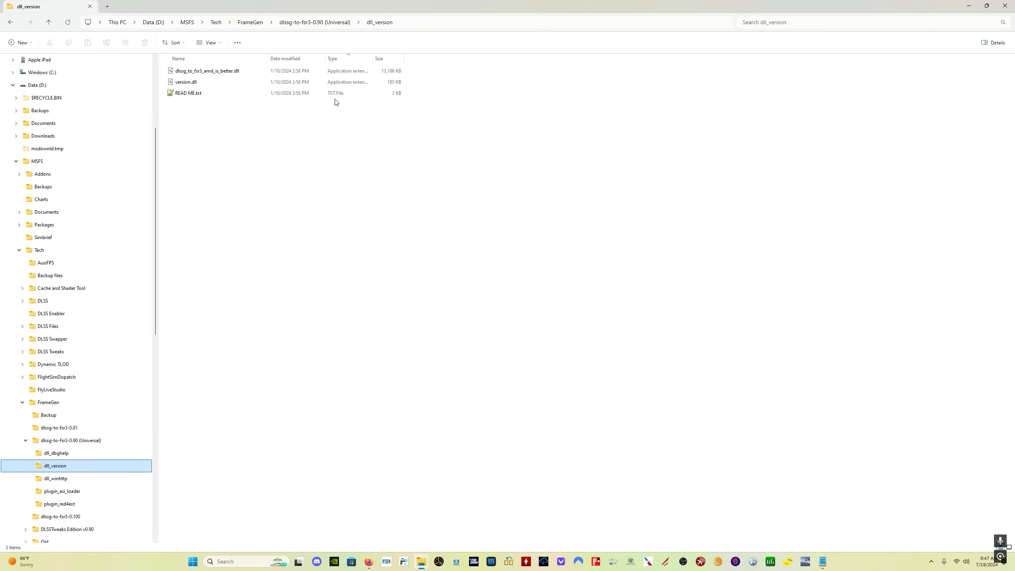
{"action": "mouse_move", "coordinate": [432, 73]}
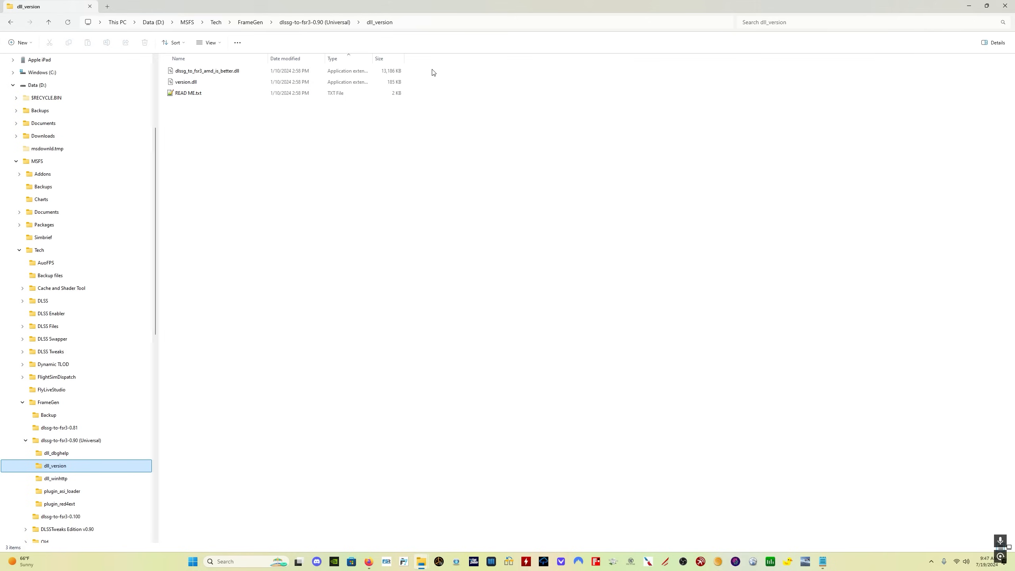
{"action": "mouse_move", "coordinate": [427, 76]}
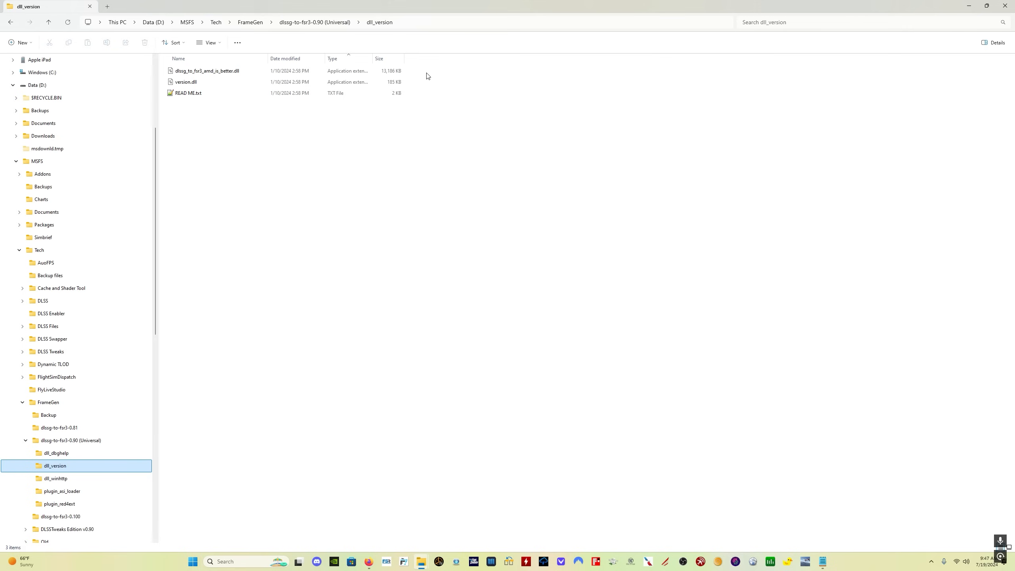
{"action": "mouse_move", "coordinate": [230, 331]}
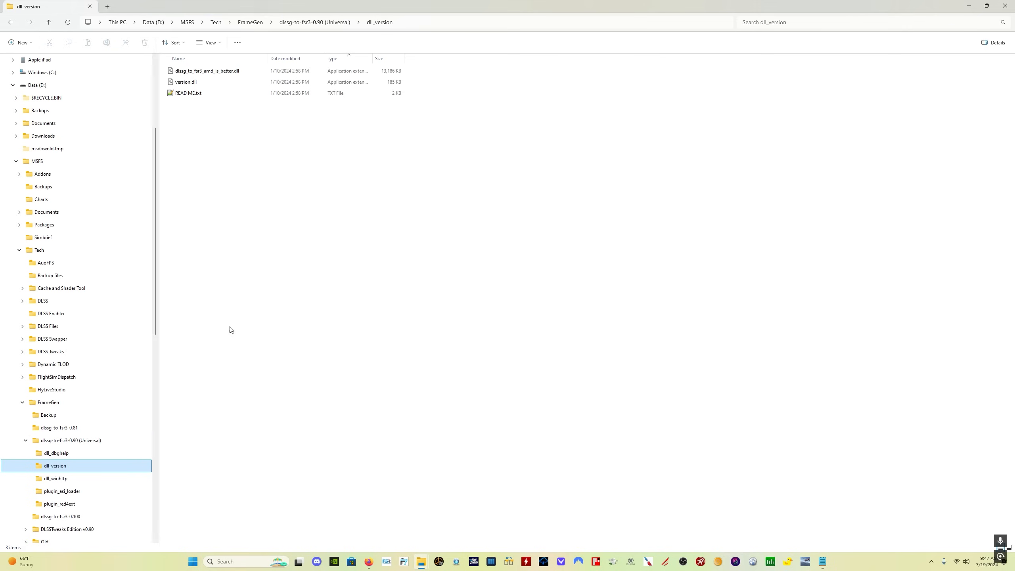
{"action": "mouse_move", "coordinate": [389, 425]}
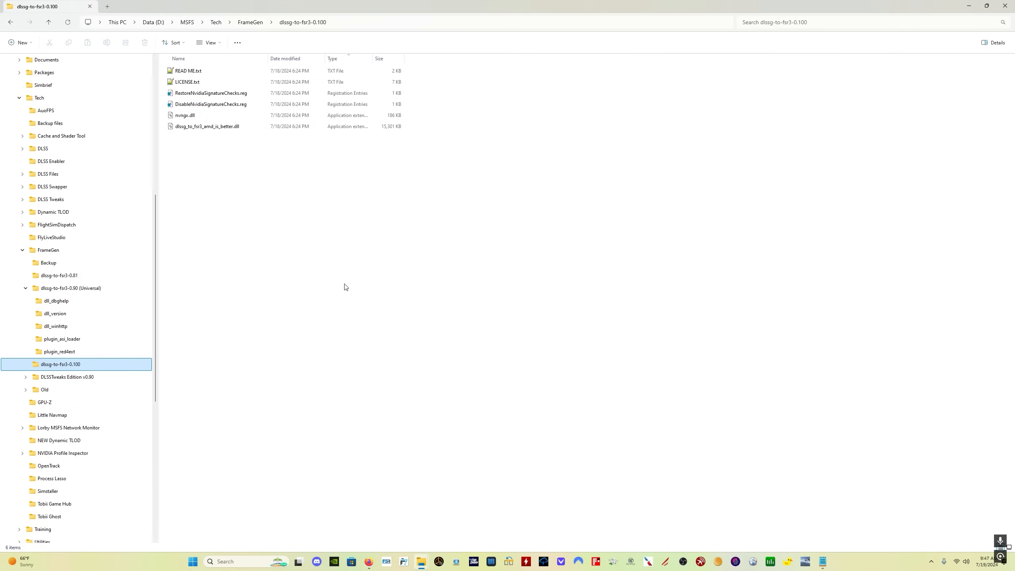
{"action": "mouse_move", "coordinate": [270, 153]}
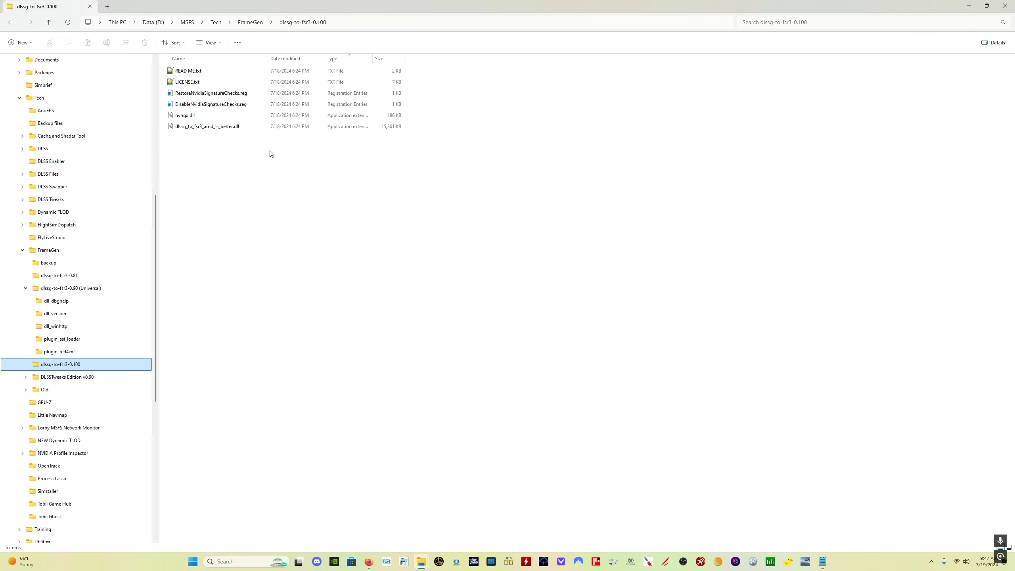
Step: Select both 0.100 DLLs, then select FlightSimulator.exe in the Content folder
{"action": "left_click", "coordinate": [206, 126]}
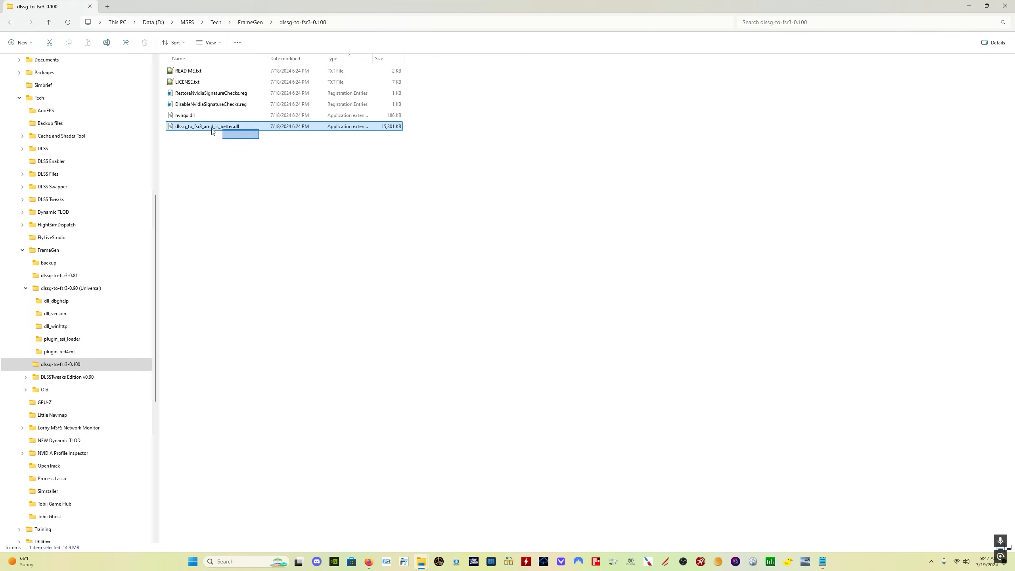
{"action": "left_click", "coordinate": [184, 115]}
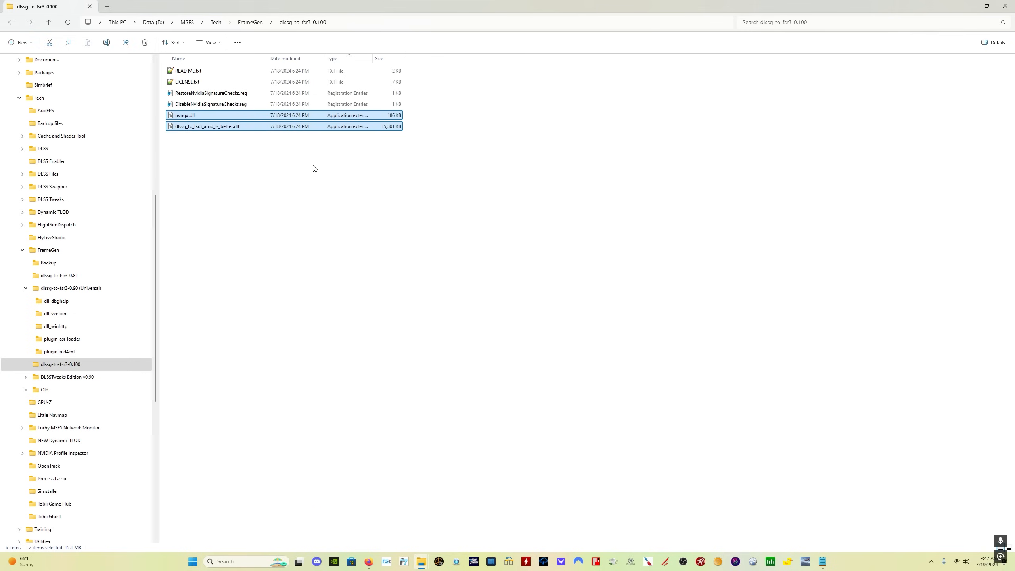
{"action": "mouse_move", "coordinate": [552, 272]}
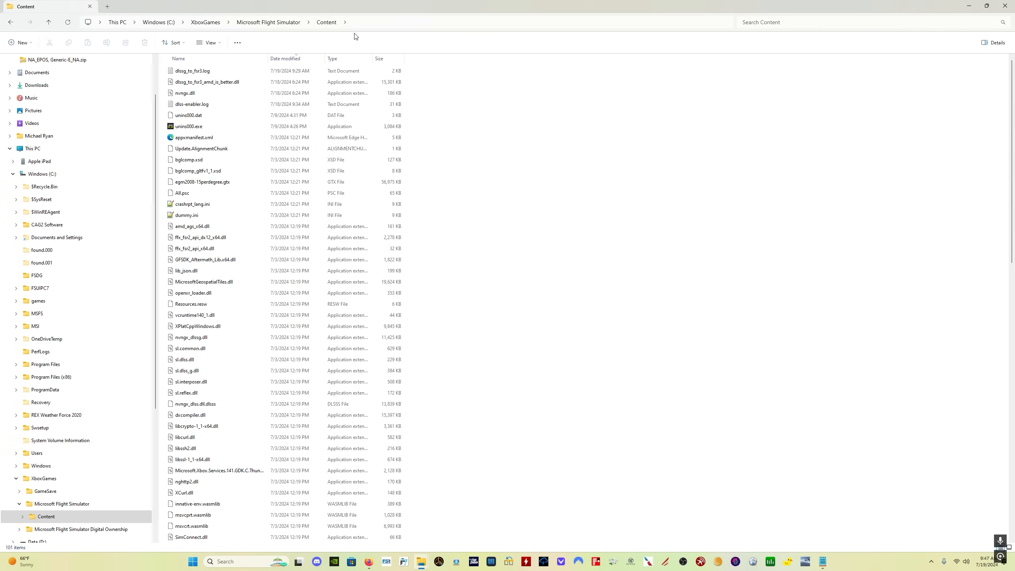
{"action": "mouse_move", "coordinate": [473, 194]}
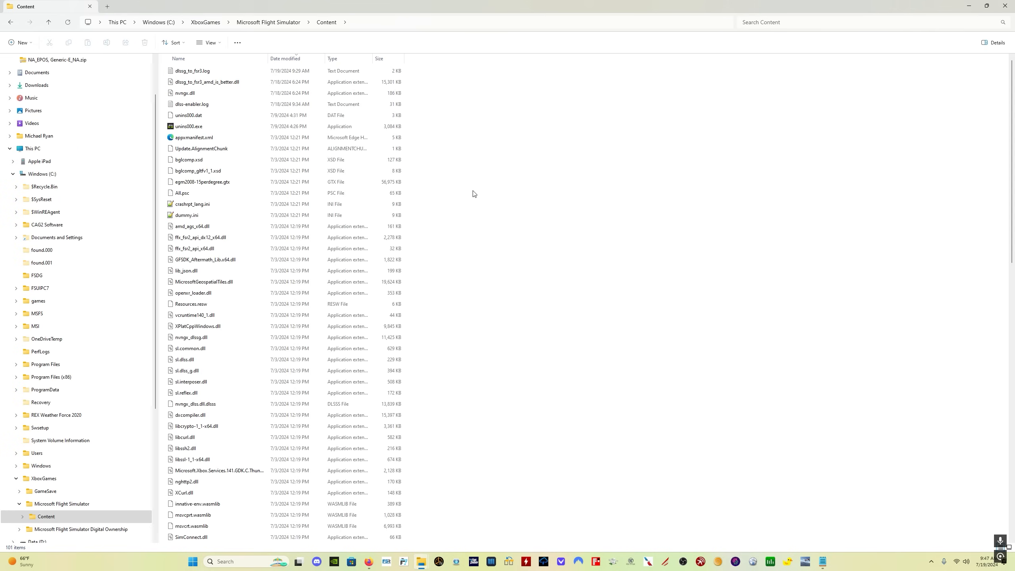
{"action": "scroll", "scroll_direction": "down", "scroll_amount": 3}
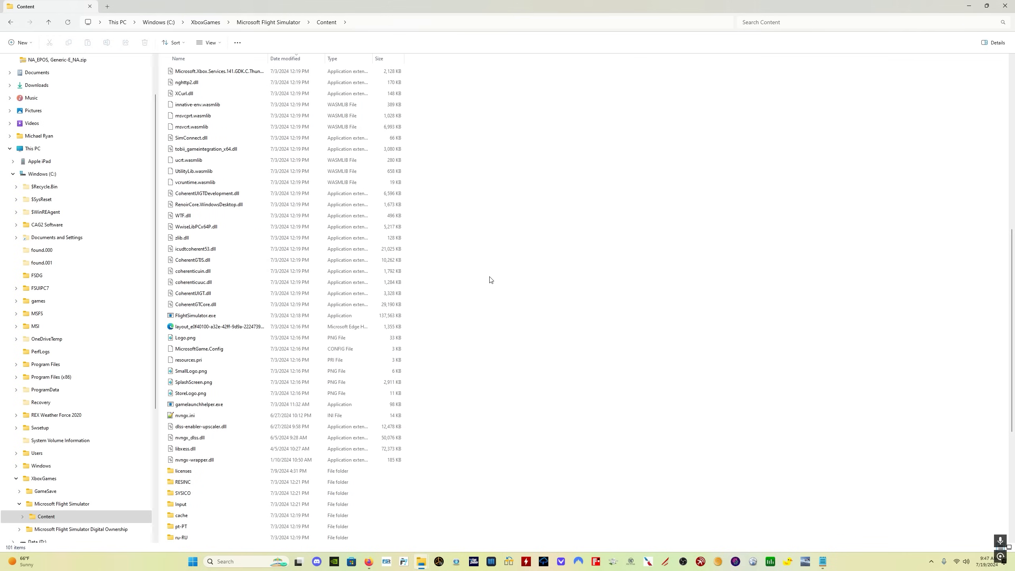
{"action": "scroll", "scroll_direction": "down", "scroll_amount": 3}
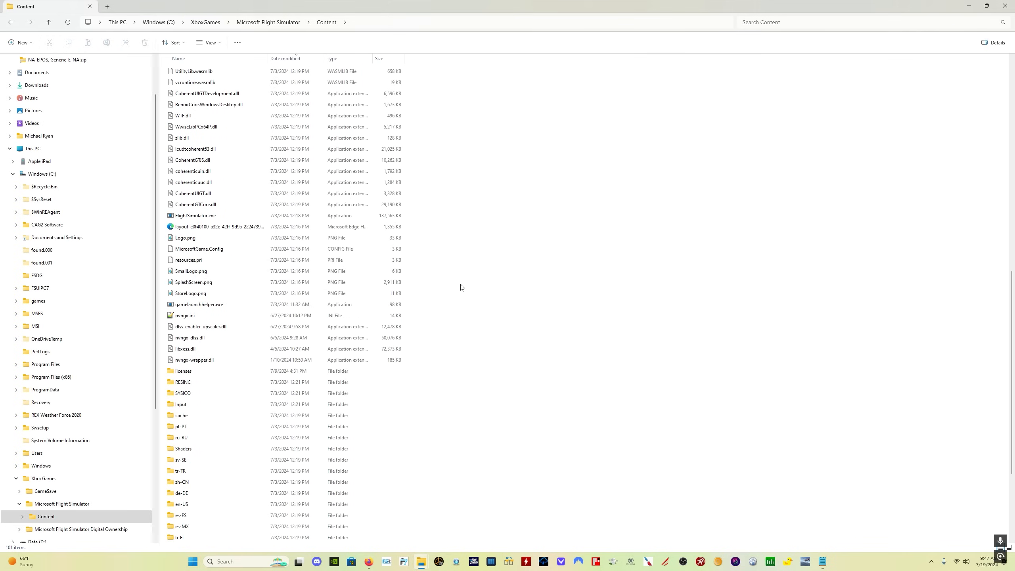
{"action": "left_click", "coordinate": [195, 216]}
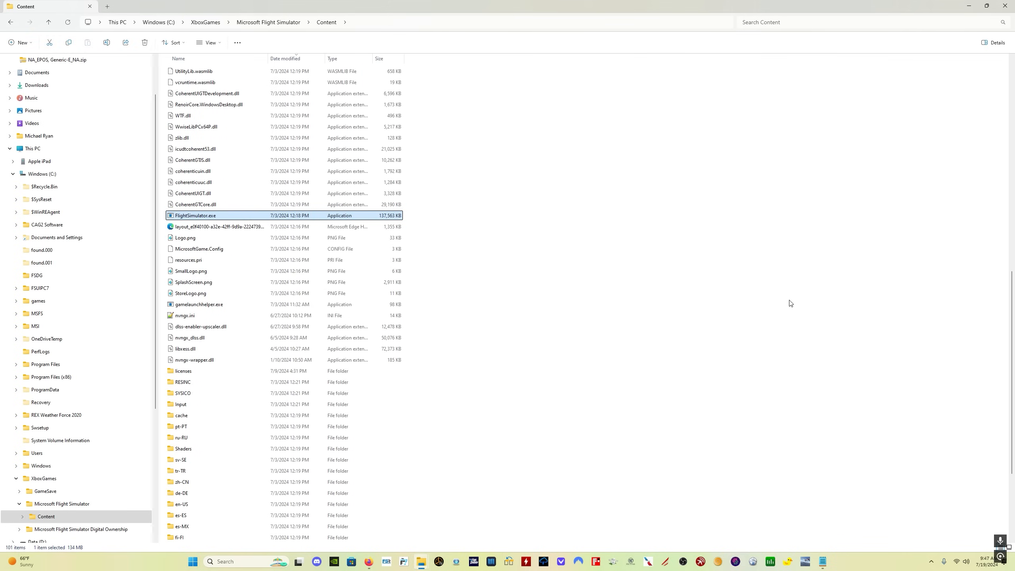
{"action": "mouse_move", "coordinate": [598, 325]}
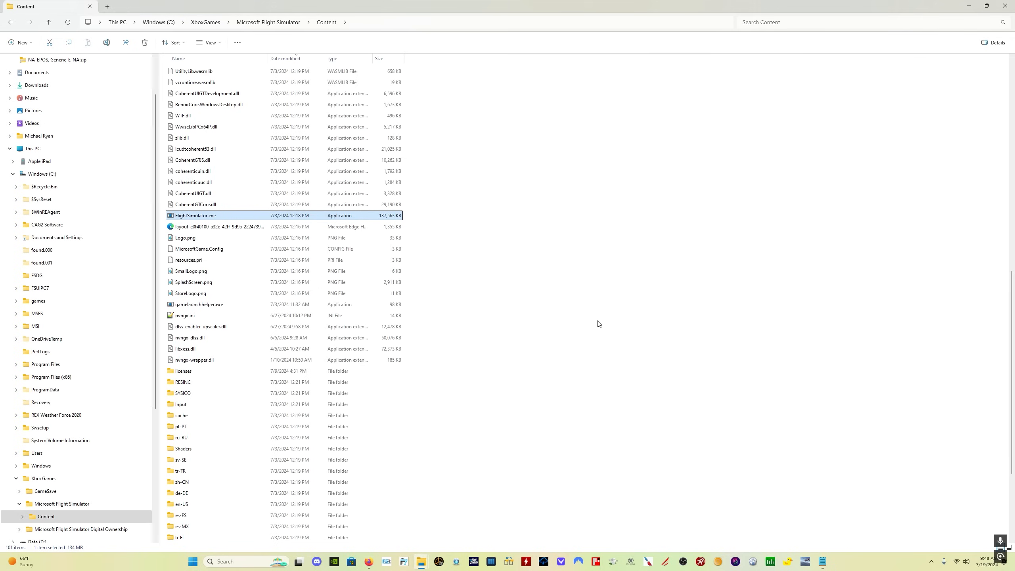
{"action": "mouse_move", "coordinate": [547, 273]}
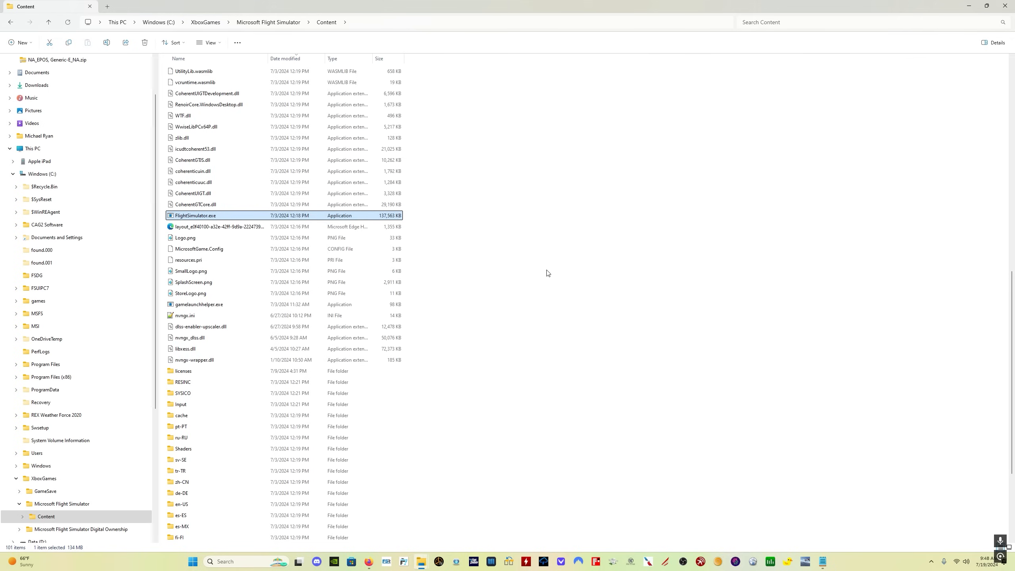
{"action": "mouse_move", "coordinate": [536, 266]}
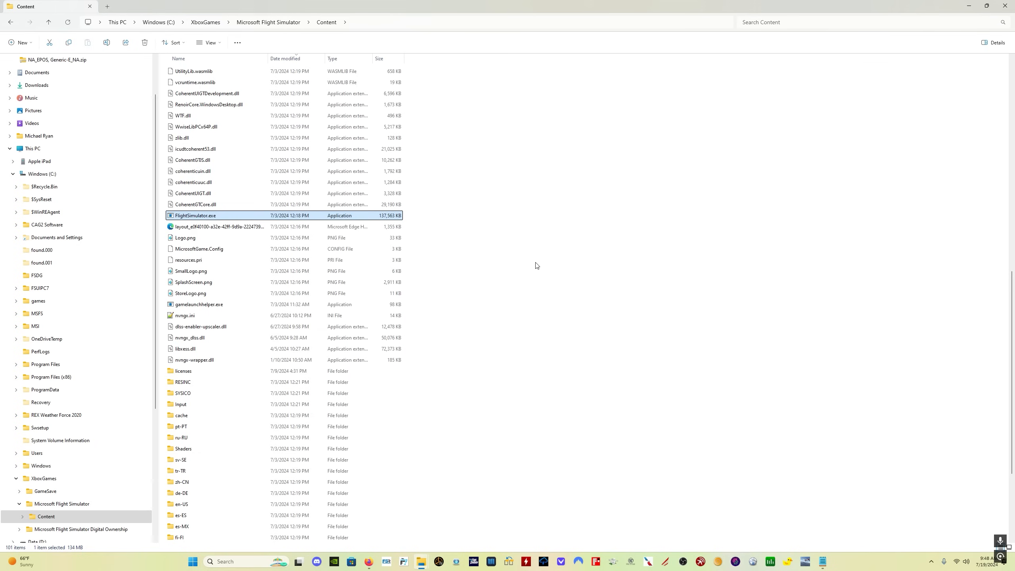
{"action": "mouse_move", "coordinate": [661, 407]}
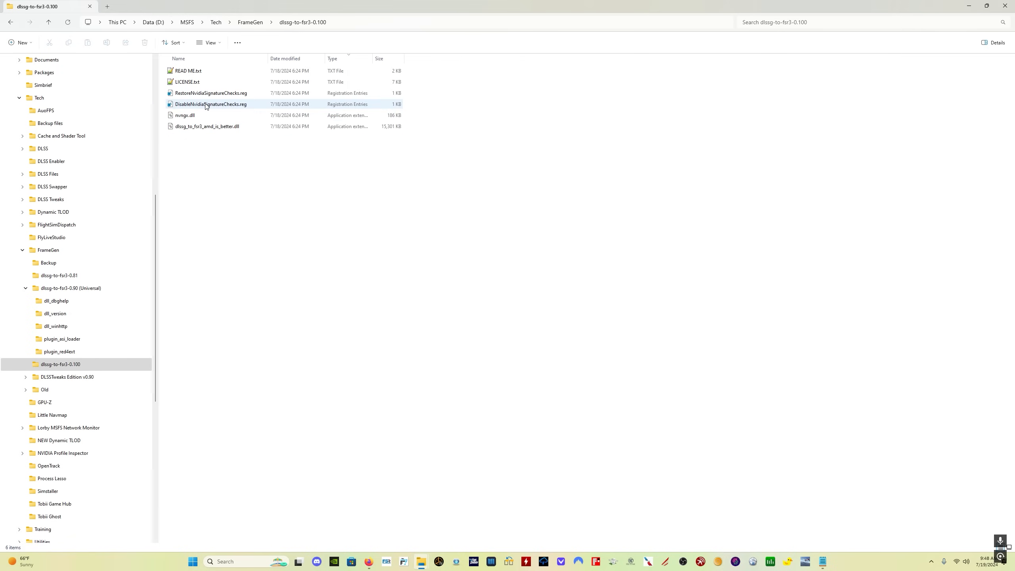
{"action": "right_click", "coordinate": [210, 103]}
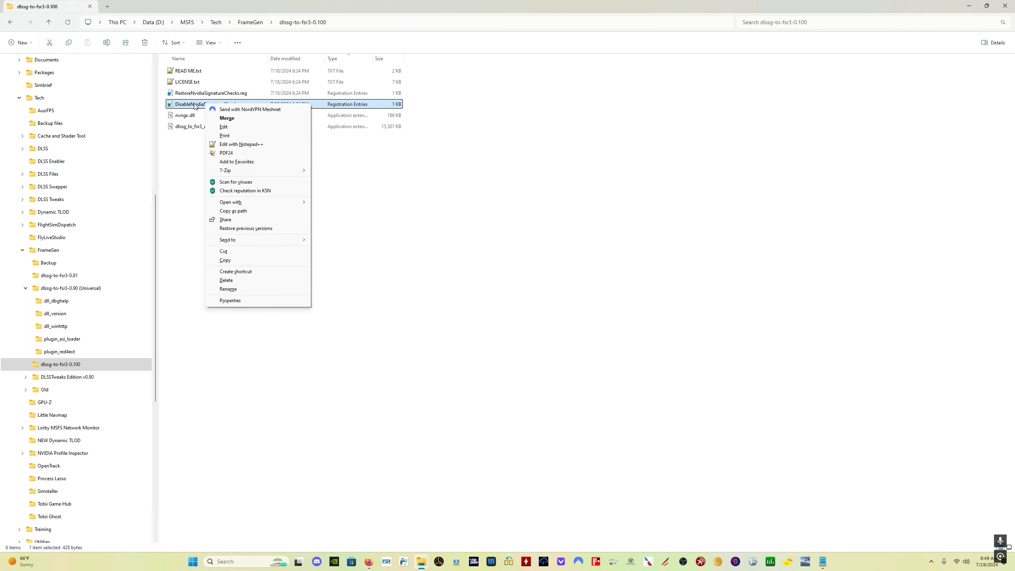
{"action": "mouse_move", "coordinate": [240, 122]}
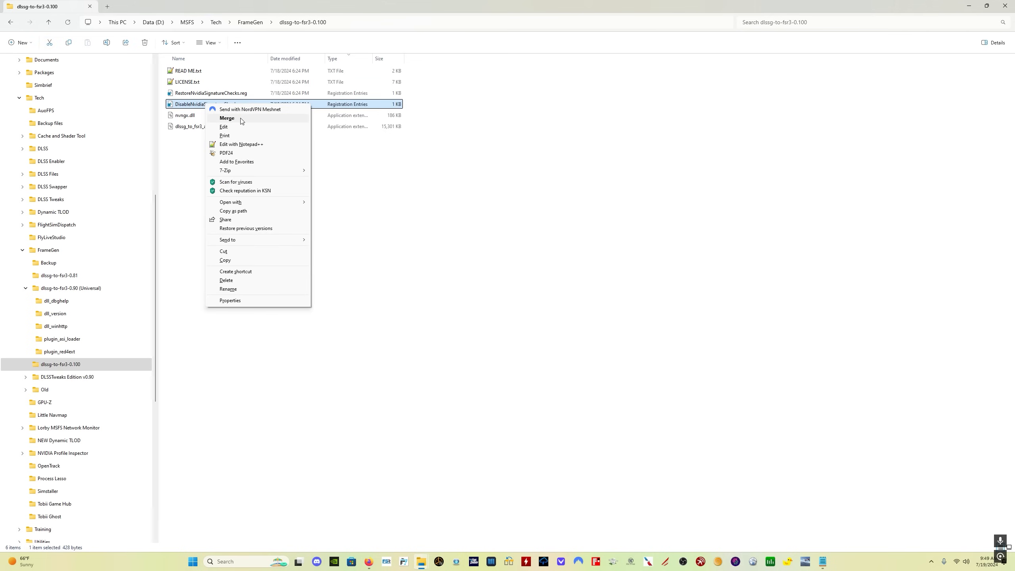
{"action": "left_click", "coordinate": [308, 160]}
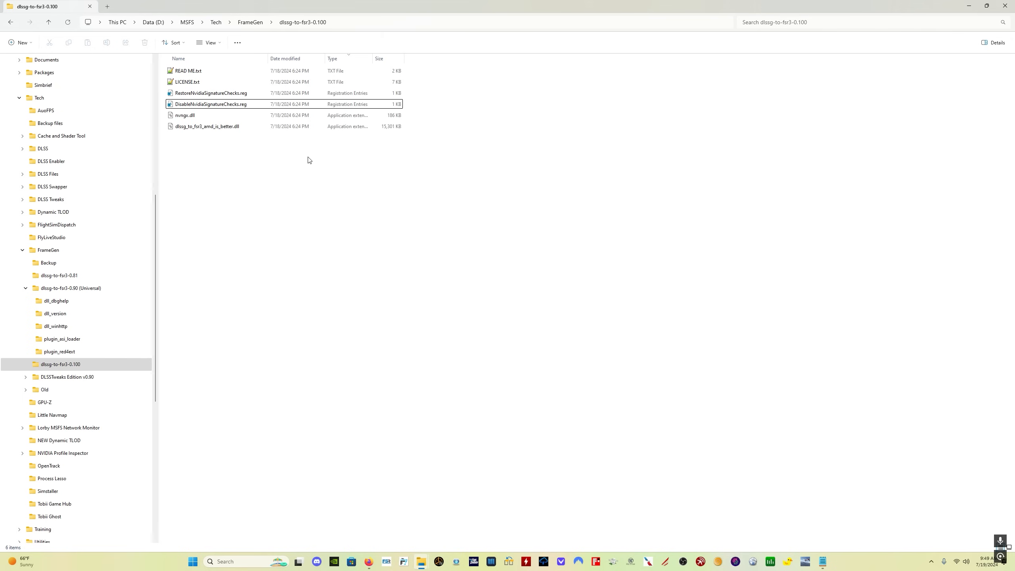
{"action": "left_click", "coordinate": [210, 104]}
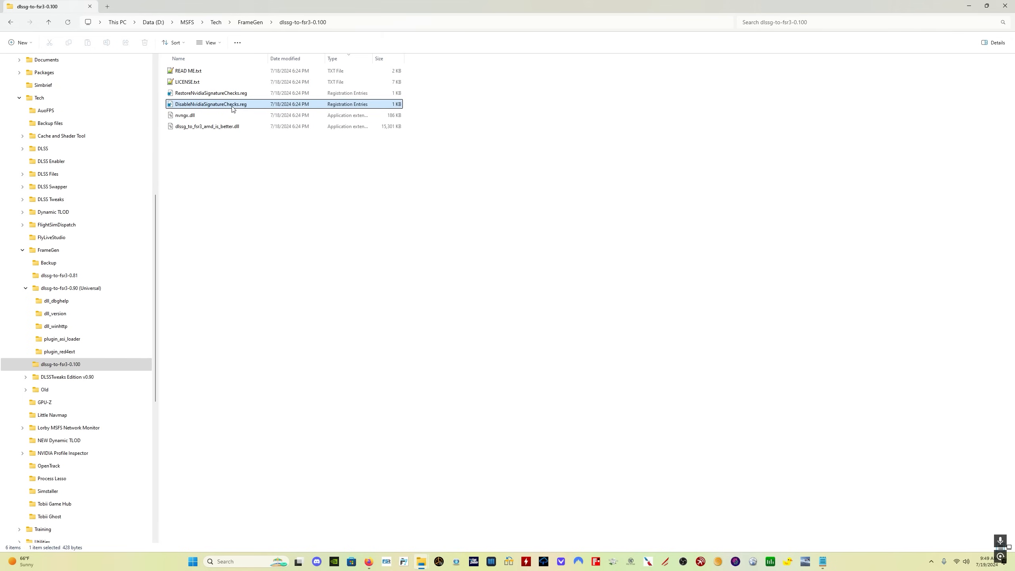
{"action": "double_click", "coordinate": [210, 104]}
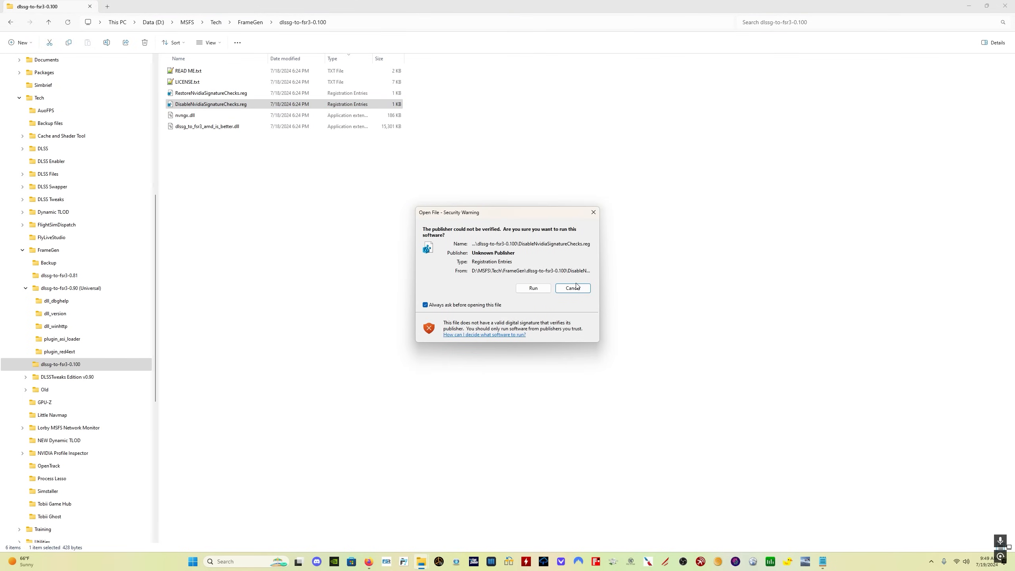
{"action": "left_click", "coordinate": [572, 287]}
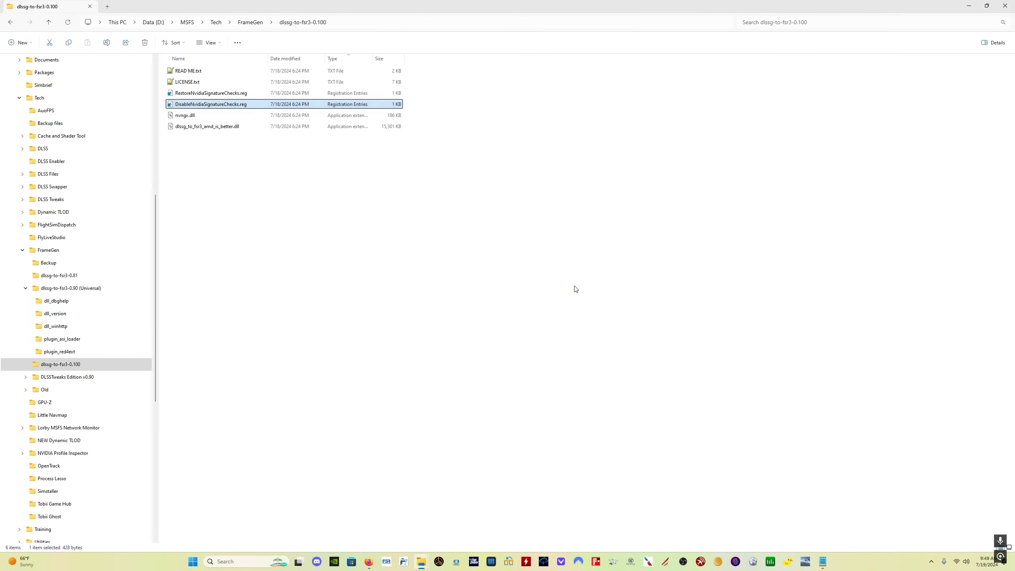
{"action": "mouse_move", "coordinate": [251, 173]}
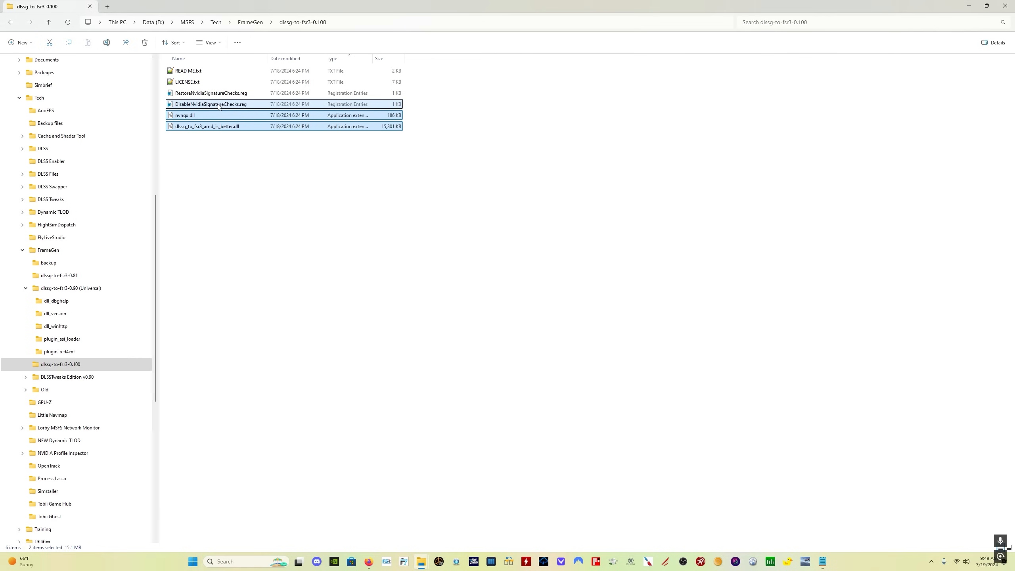
{"action": "left_click", "coordinate": [211, 104]}
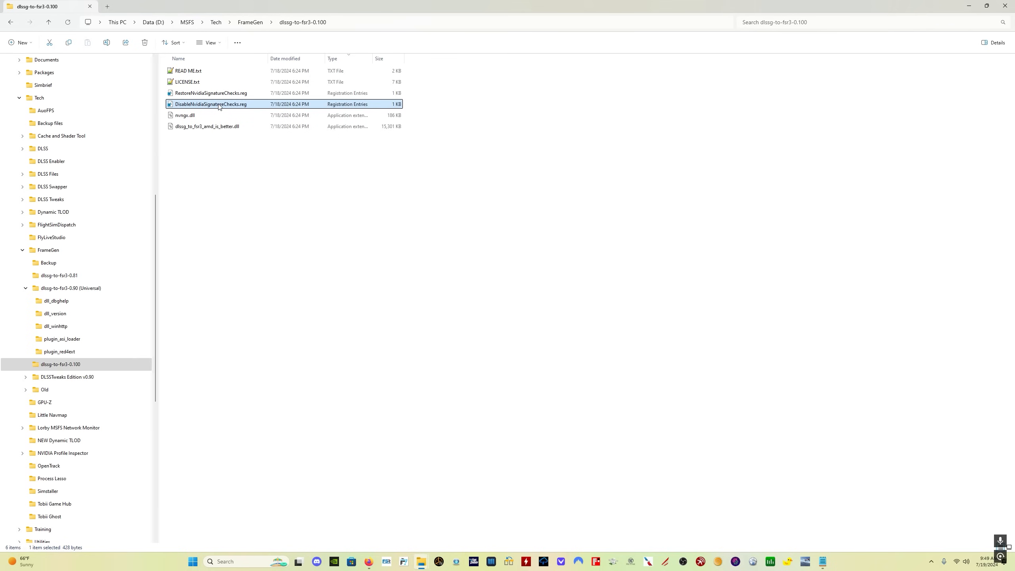
{"action": "mouse_move", "coordinate": [411, 323]}
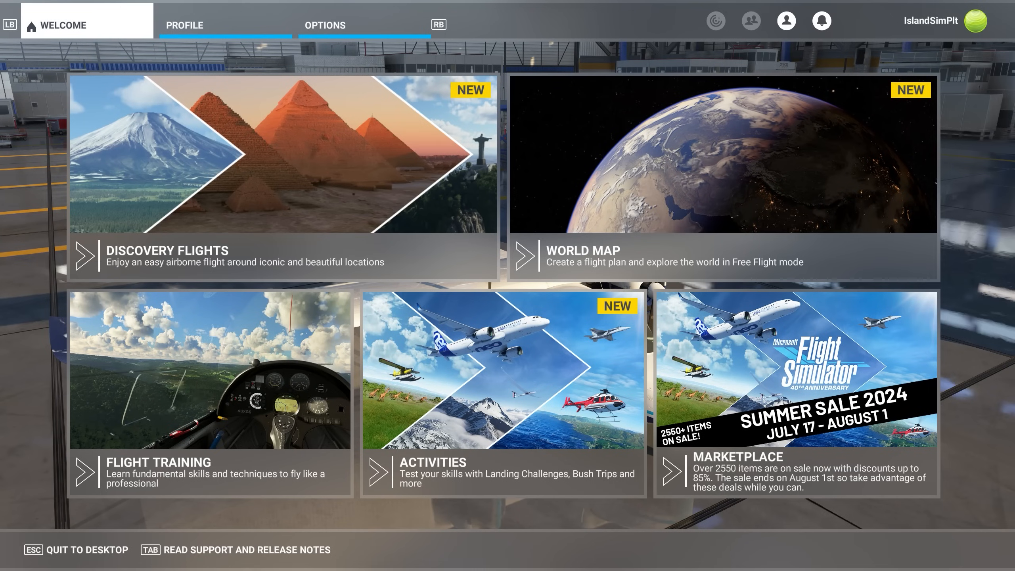
{"action": "mouse_move", "coordinate": [626, 212]}
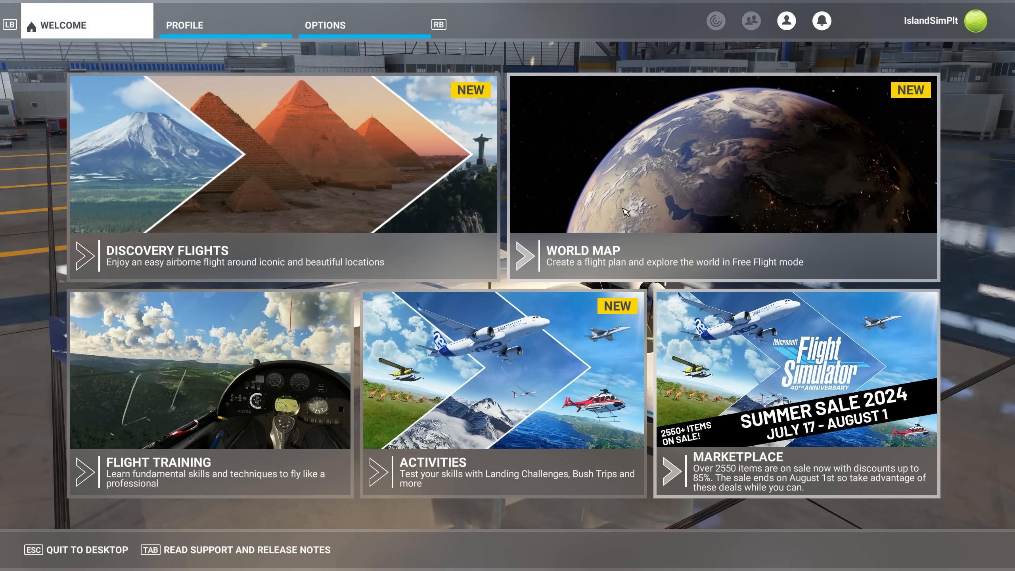
Step: Switch back to the dlssg-to-fsr3 mod page from the Flight Simulator window
{"action": "left_click", "coordinate": [325, 25]}
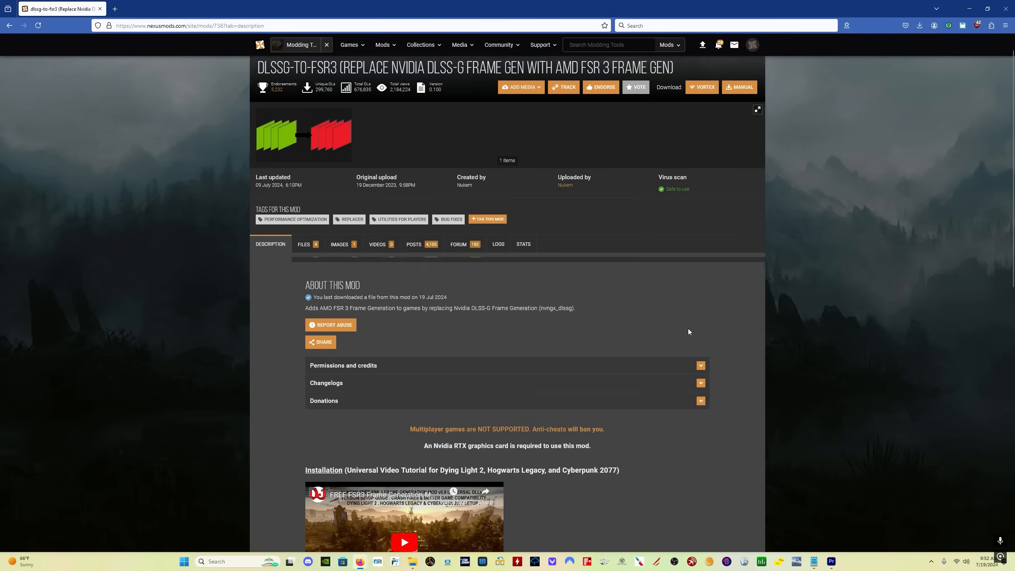
Step: Review the Description installation steps, then show the Files list with the 0.100 download
{"action": "scroll", "scroll_direction": "down", "scroll_amount": 3}
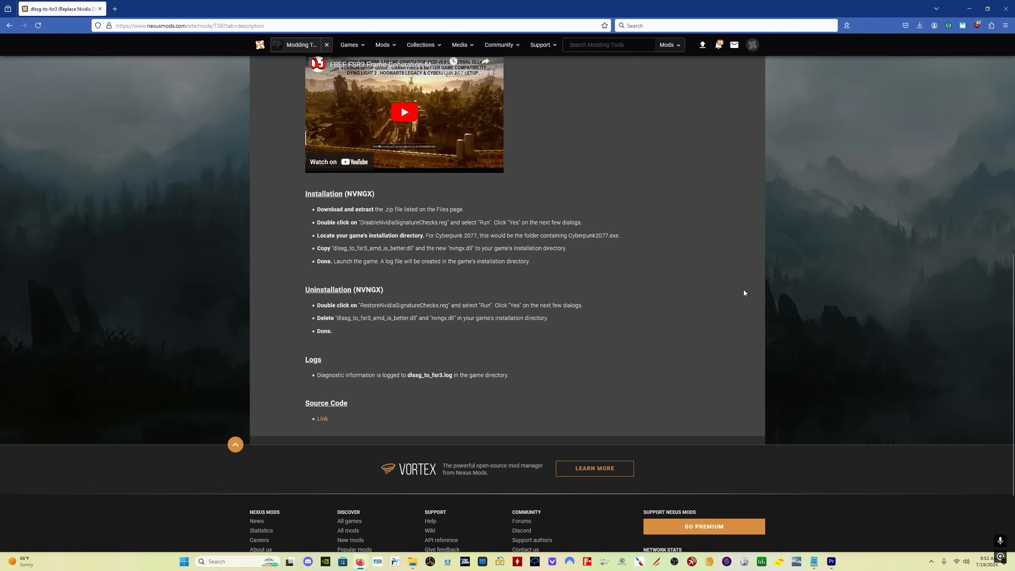
{"action": "mouse_move", "coordinate": [379, 223]}
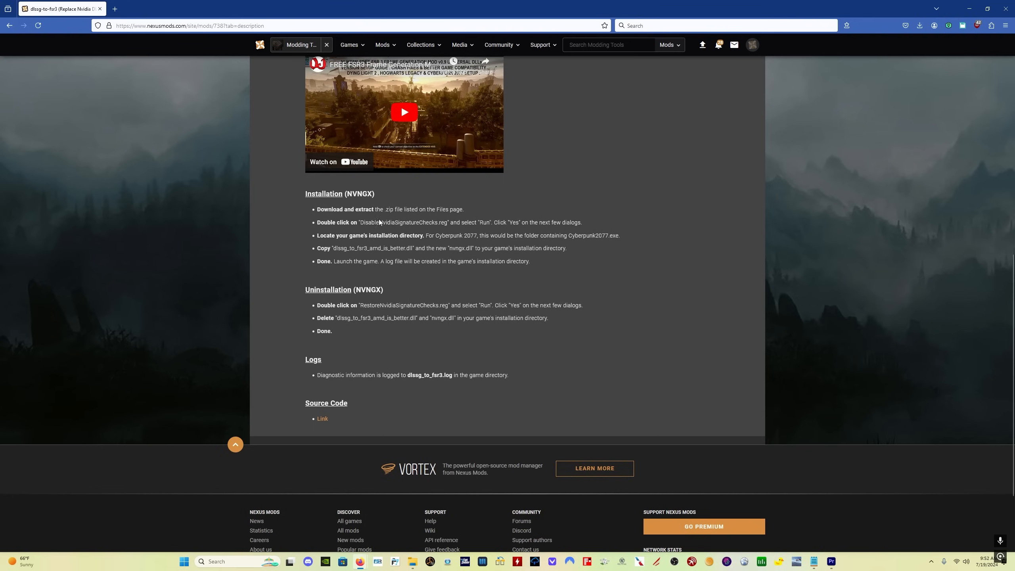
{"action": "mouse_move", "coordinate": [284, 263]}
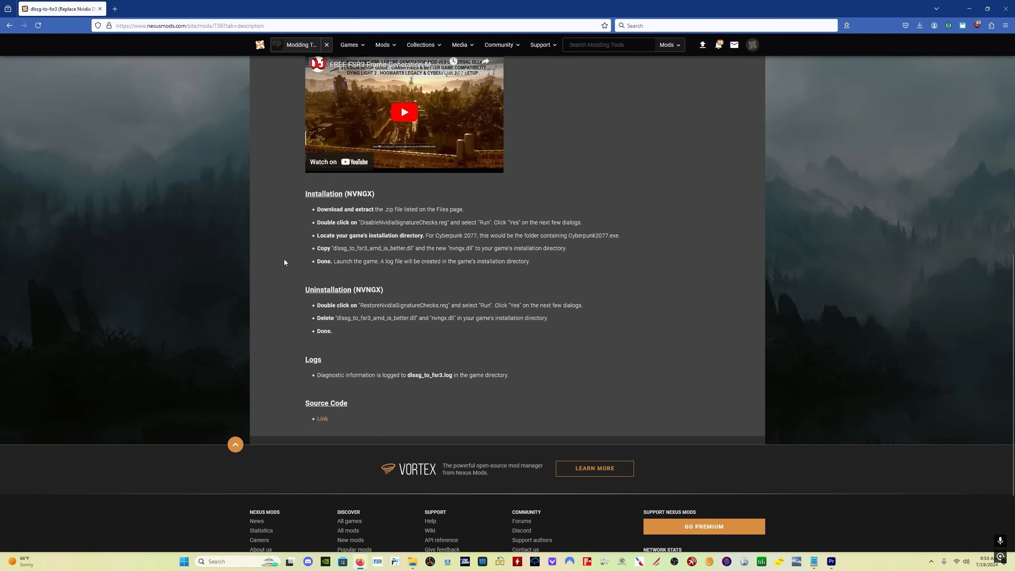
{"action": "mouse_move", "coordinate": [280, 302]}
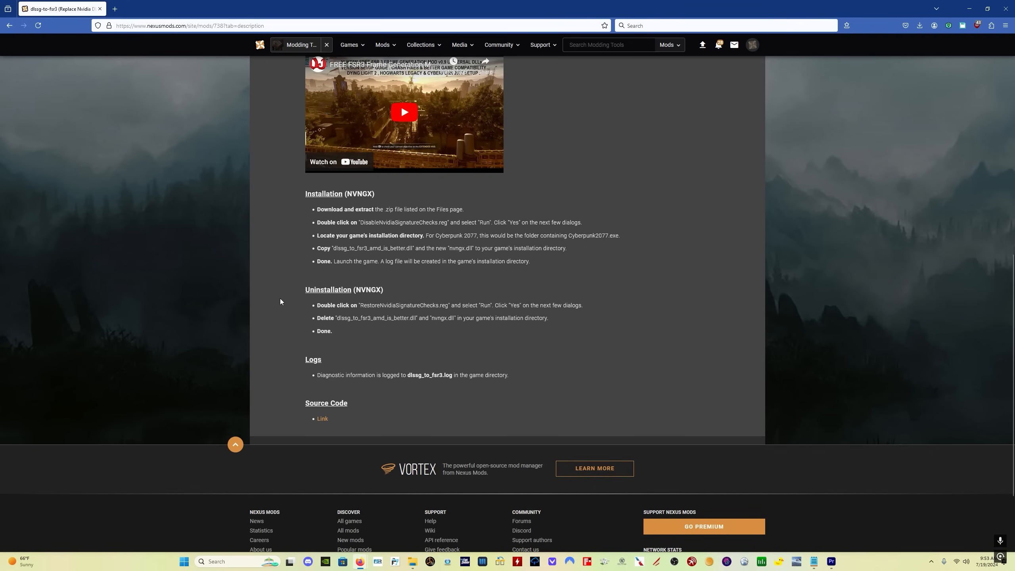
{"action": "mouse_move", "coordinate": [493, 391]}
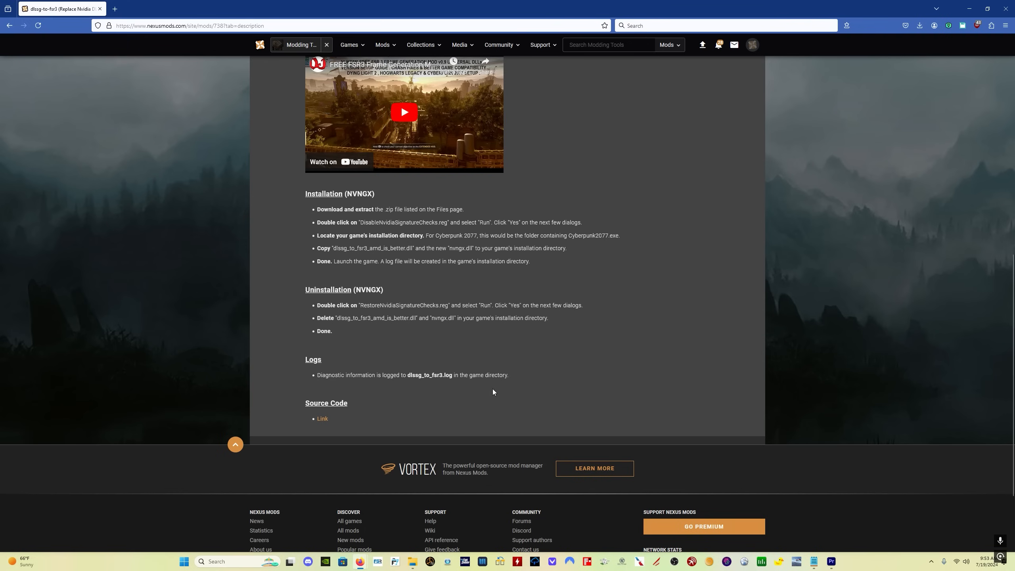
{"action": "scroll", "scroll_direction": "up", "scroll_amount": 3}
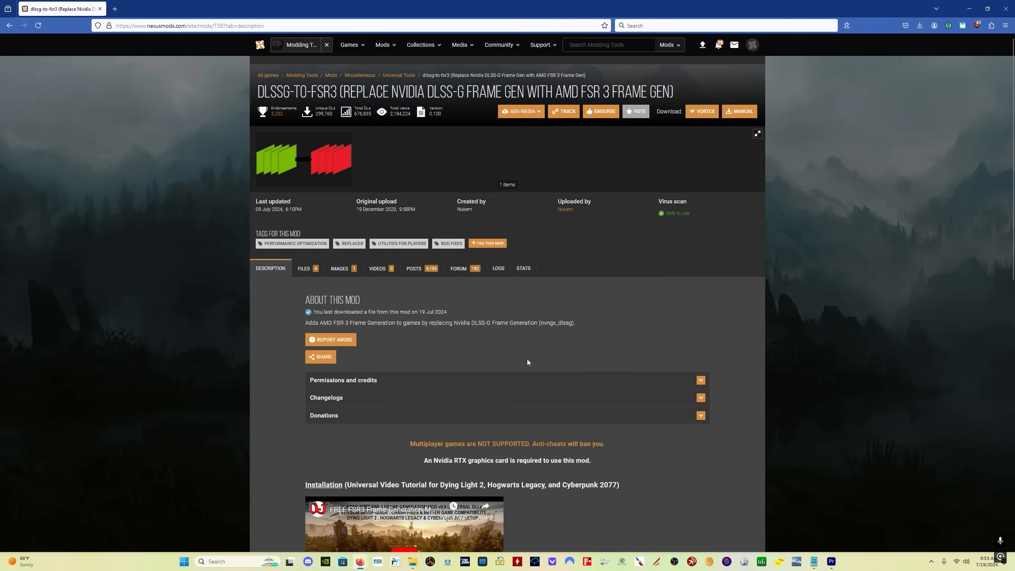
{"action": "left_click", "coordinate": [305, 269]}
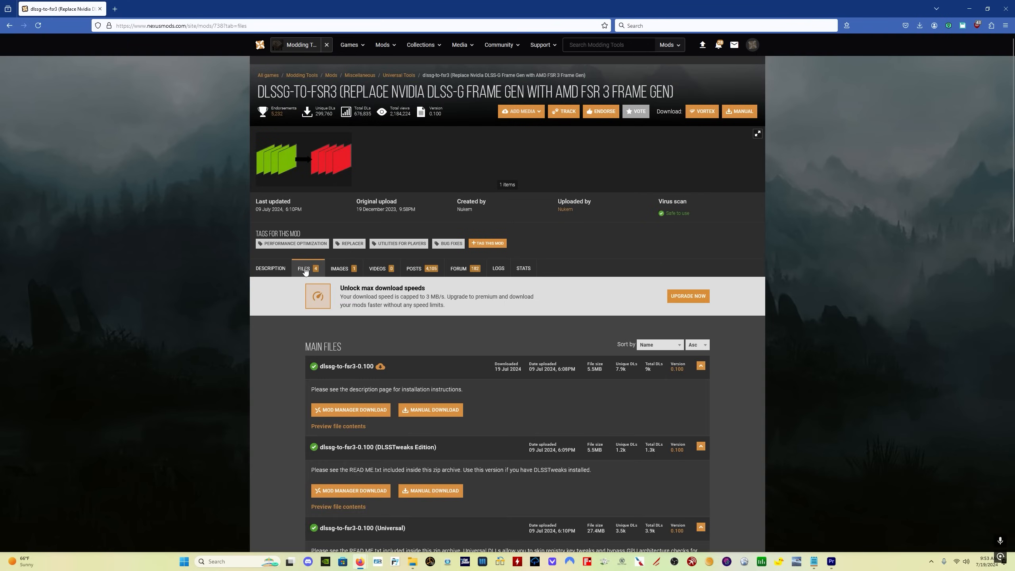
{"action": "mouse_move", "coordinate": [422, 268]}
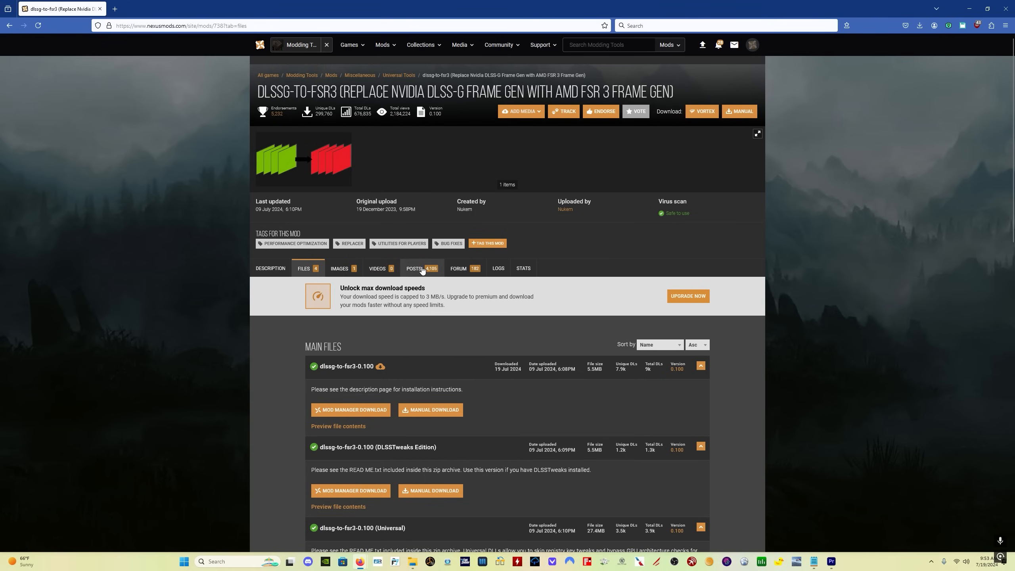
{"action": "mouse_move", "coordinate": [417, 270]}
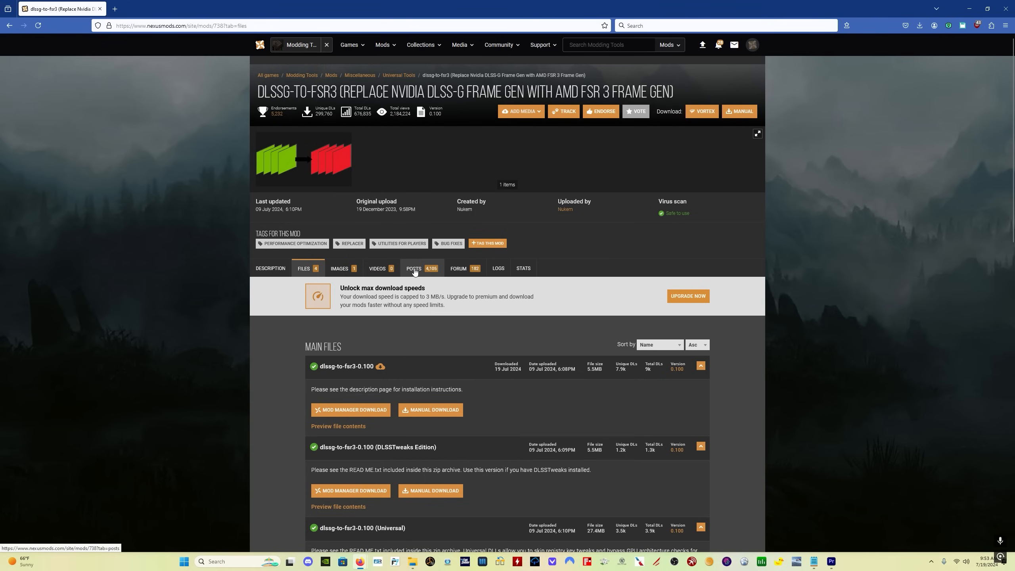
Step: Browse the mod's Posts comments, then move to its Forum topics
{"action": "left_click", "coordinate": [414, 268]}
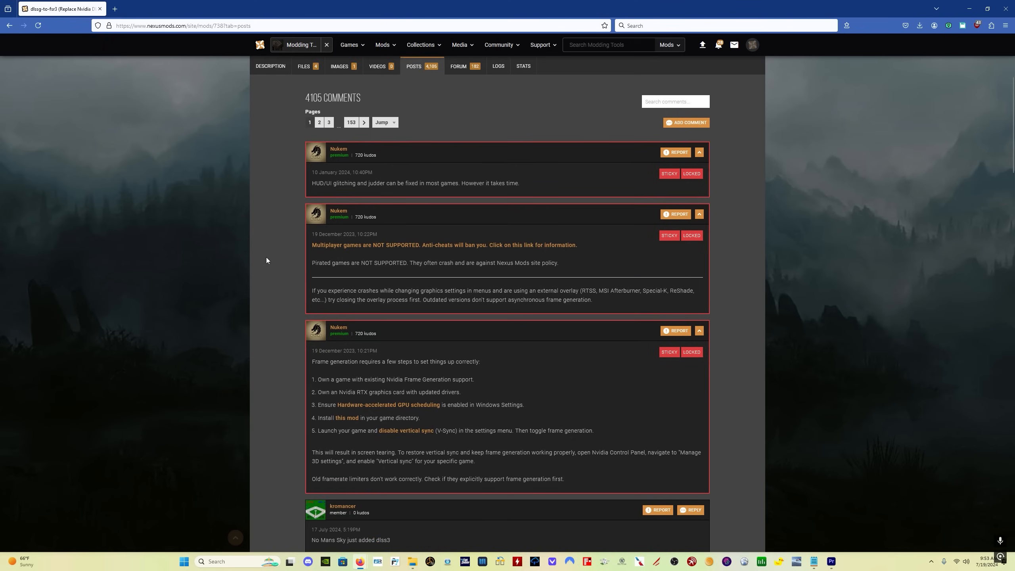
{"action": "scroll", "scroll_direction": "down", "scroll_amount": 3}
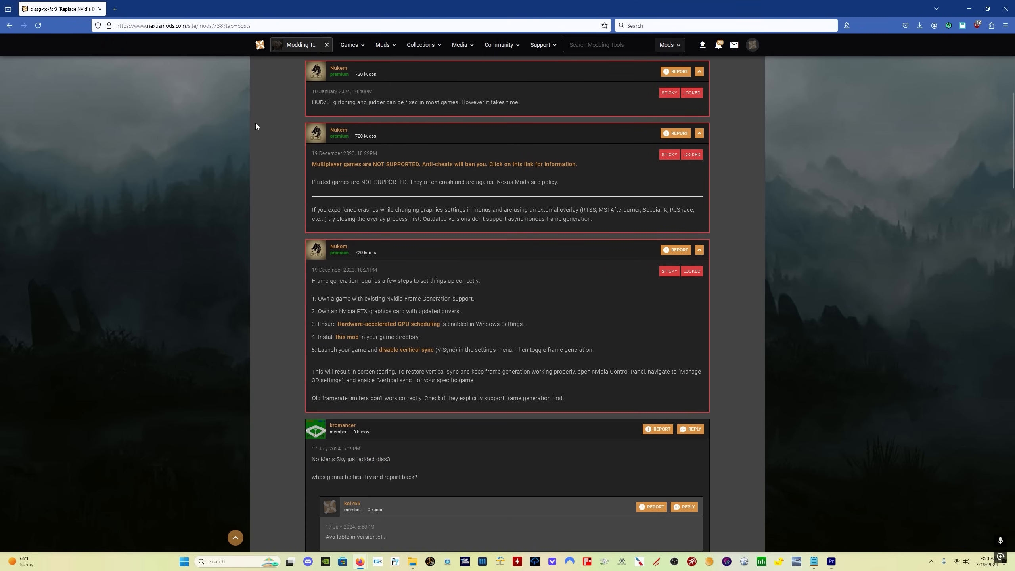
{"action": "mouse_move", "coordinate": [281, 297]}
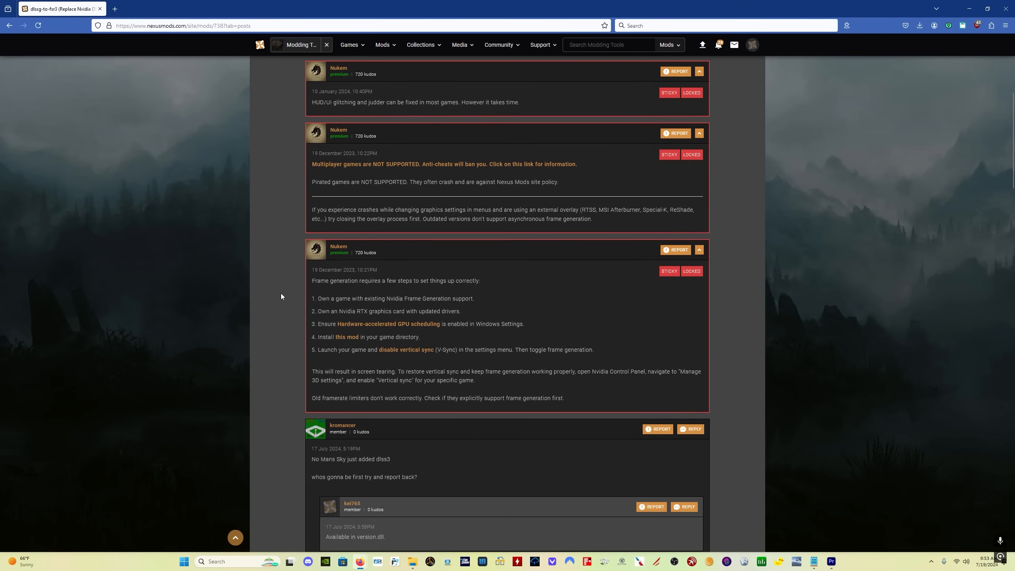
{"action": "mouse_move", "coordinate": [497, 297]}
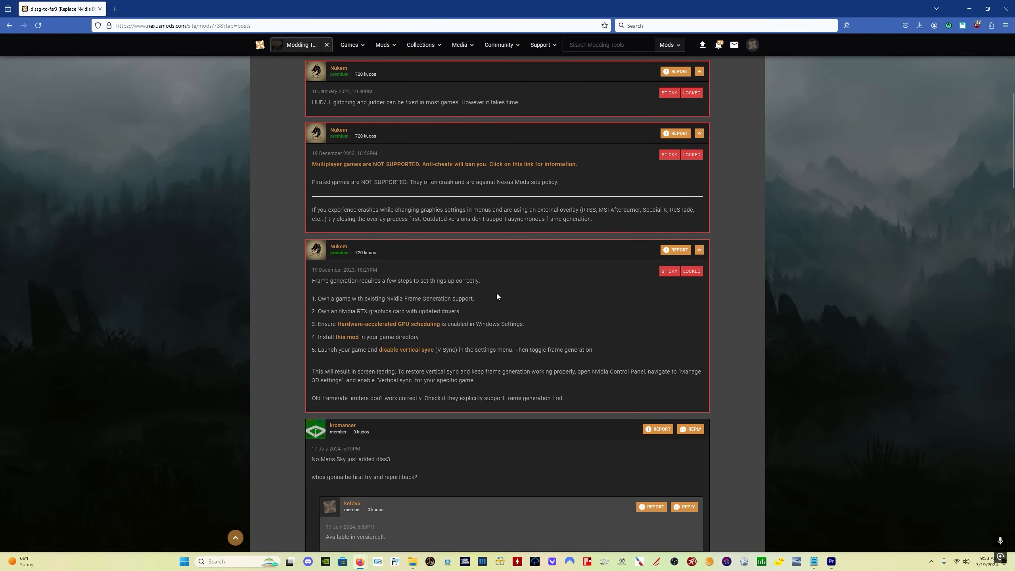
{"action": "left_click", "coordinate": [458, 268]}
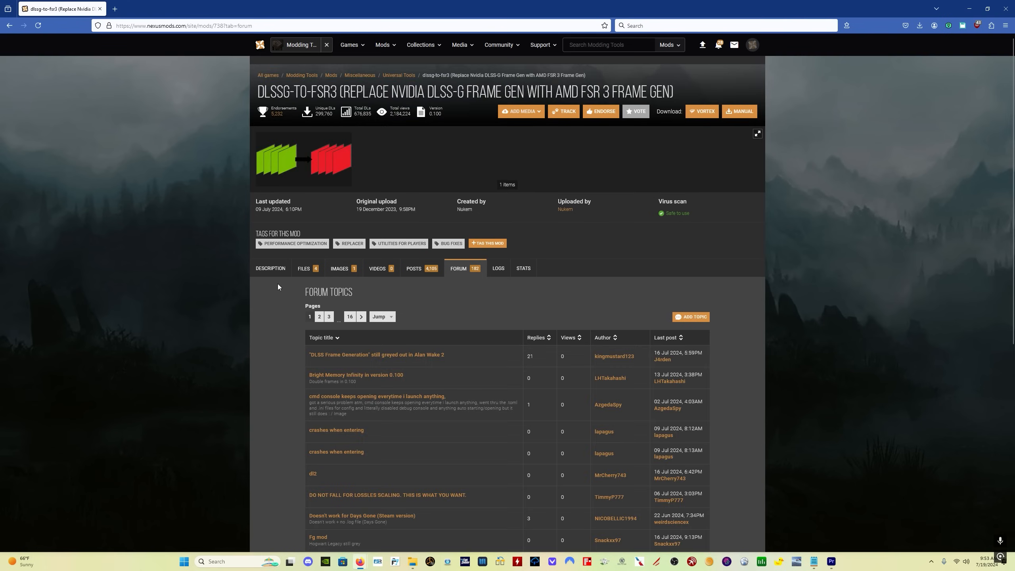
{"action": "mouse_move", "coordinate": [491, 299]}
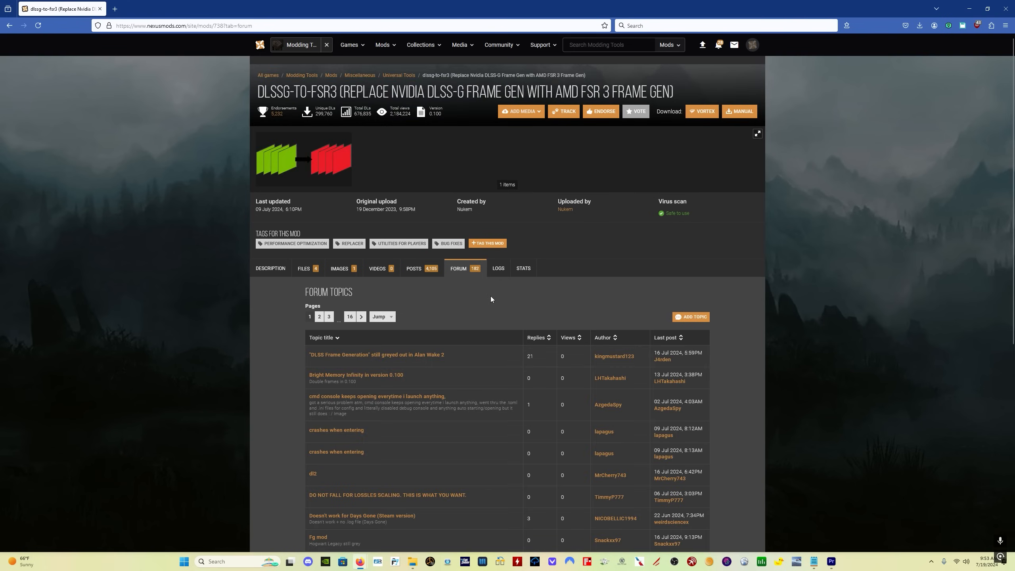
Step: Scroll through the forum topics and return to the Description page
{"action": "scroll", "scroll_direction": "down", "scroll_amount": 3}
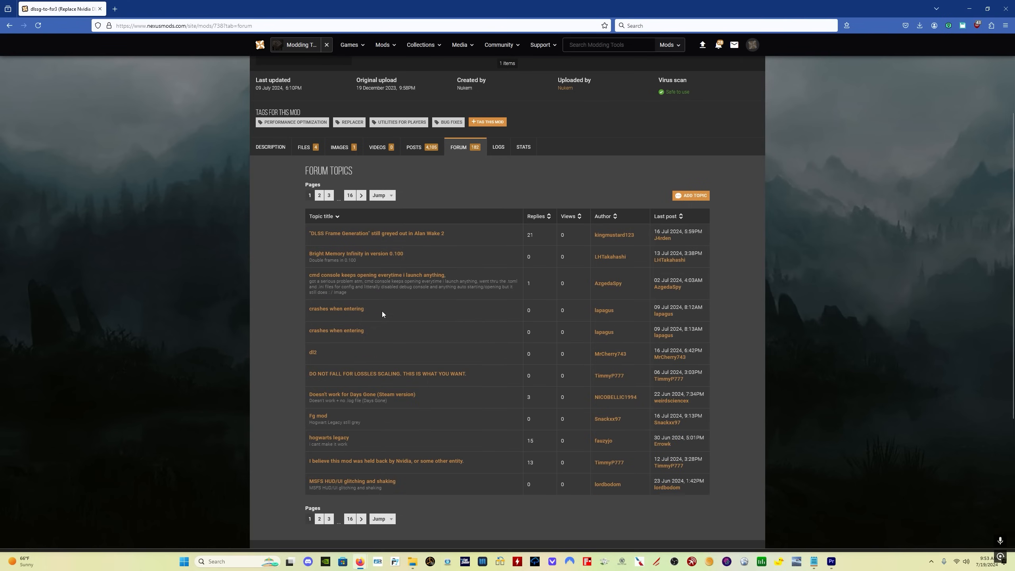
{"action": "mouse_move", "coordinate": [450, 424]}
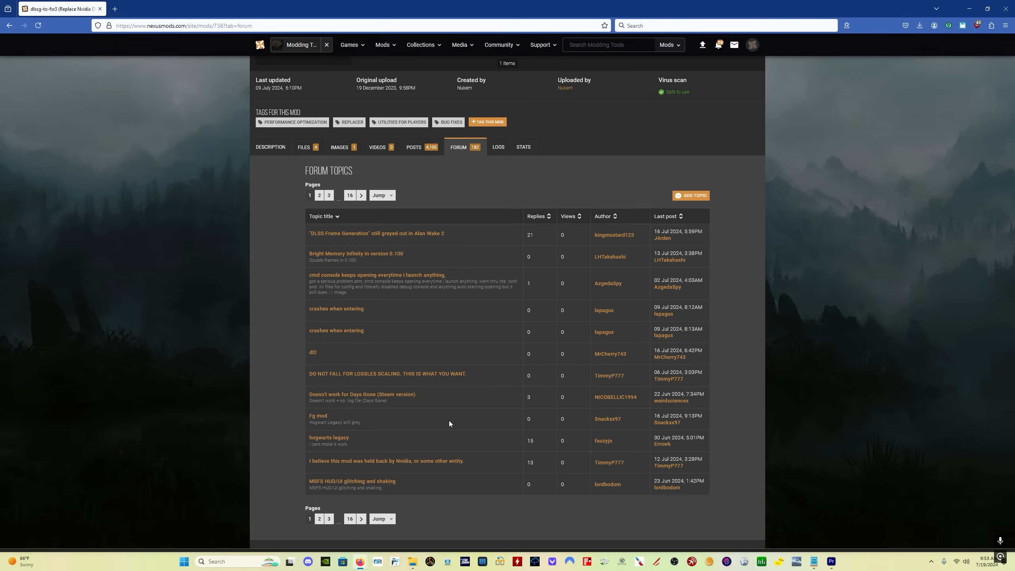
{"action": "mouse_move", "coordinate": [446, 422]}
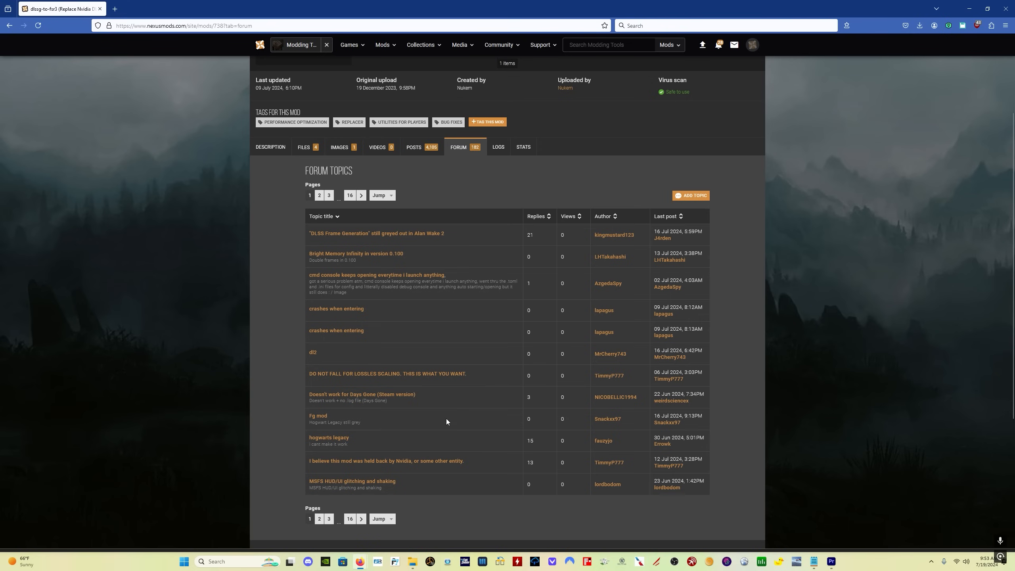
{"action": "scroll", "scroll_direction": "up", "scroll_amount": 3}
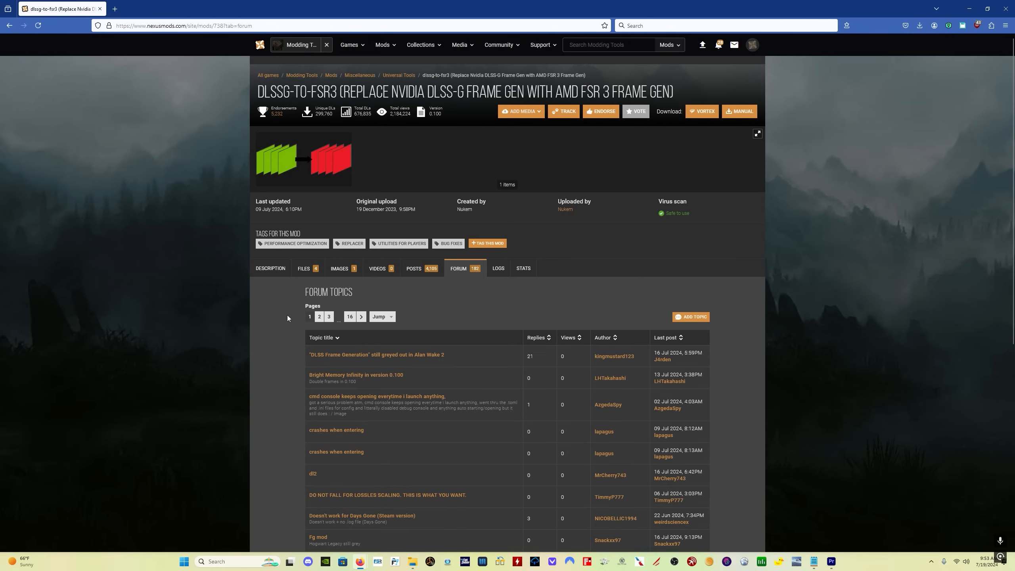
{"action": "left_click", "coordinate": [269, 268]}
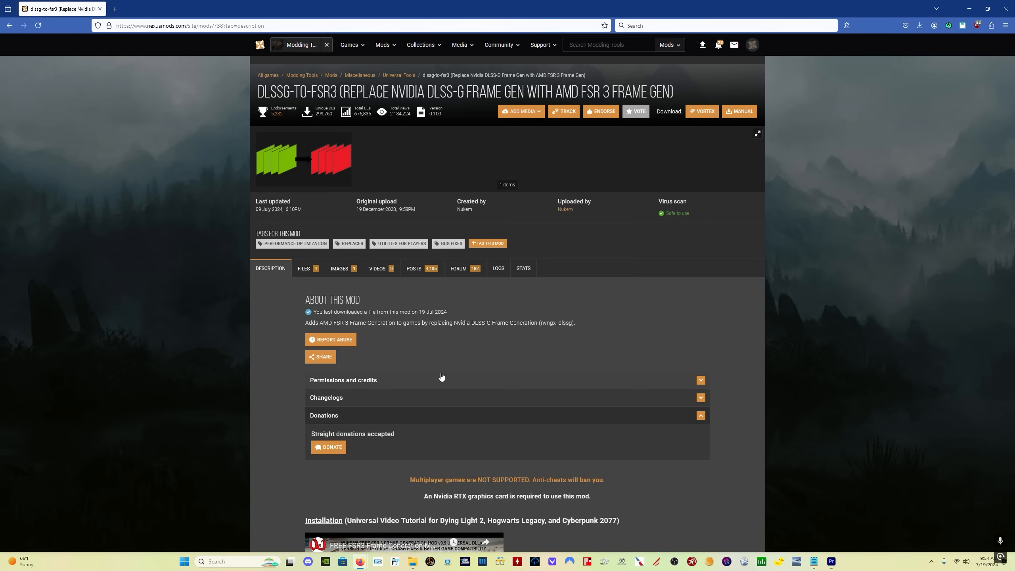